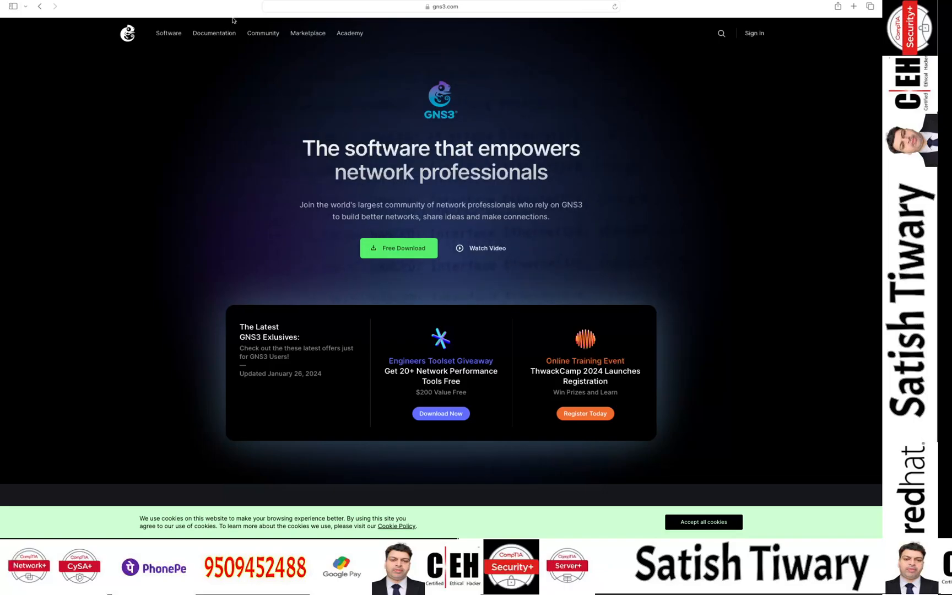
mouse_move(468, 24)
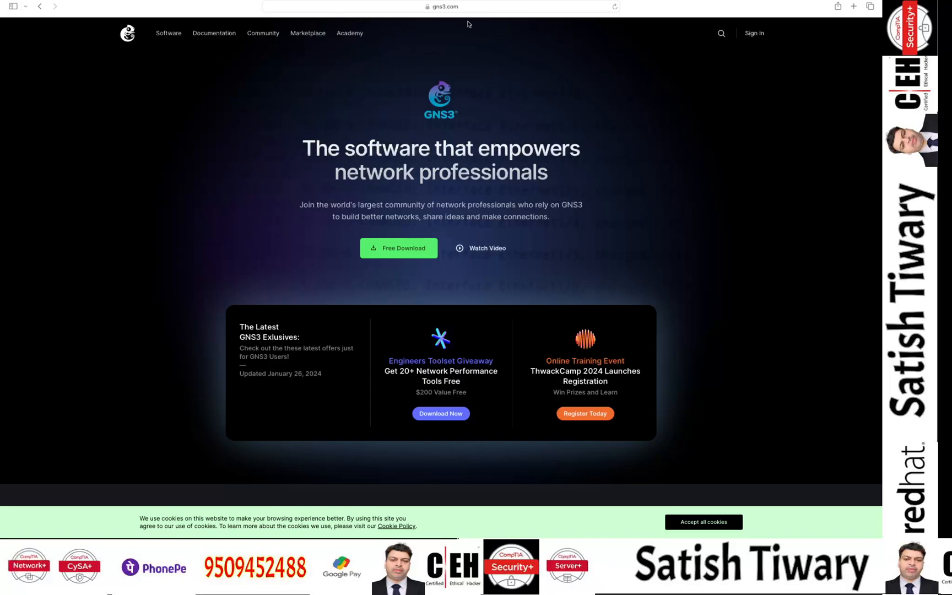
mouse_move(407, 245)
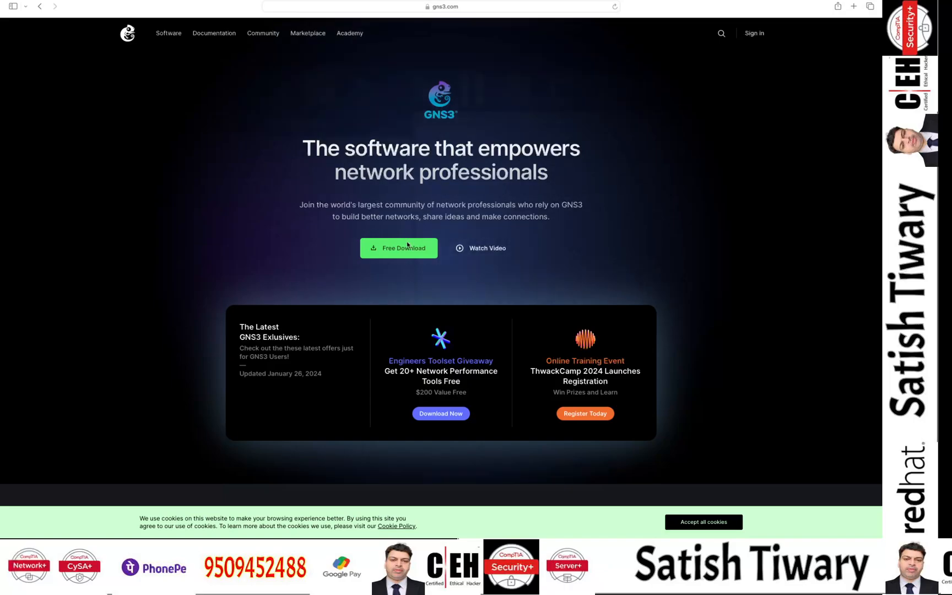
- From the GNS3 Free Download page, request the Mac installer and reach the account-required notice
left_click(398, 248)
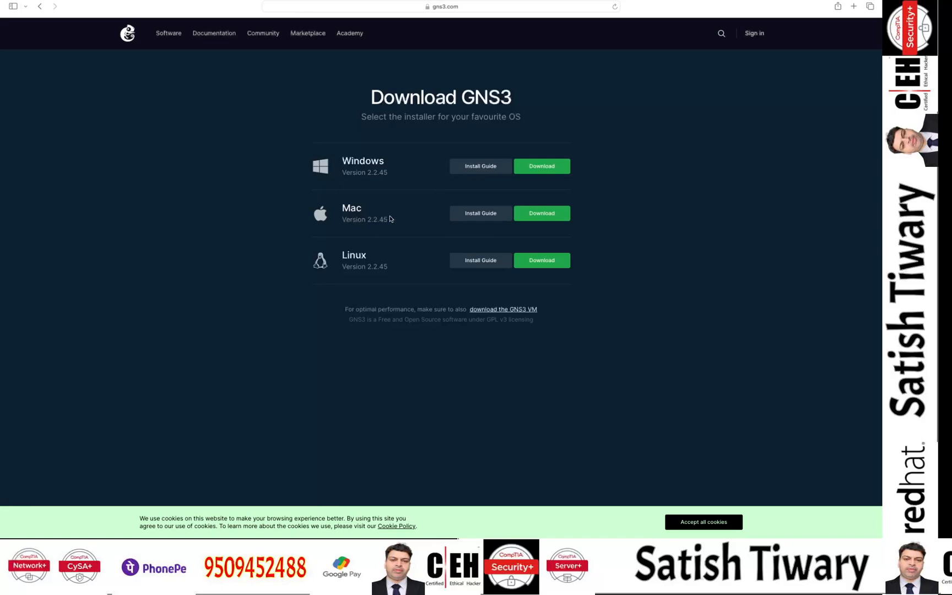
mouse_move(374, 262)
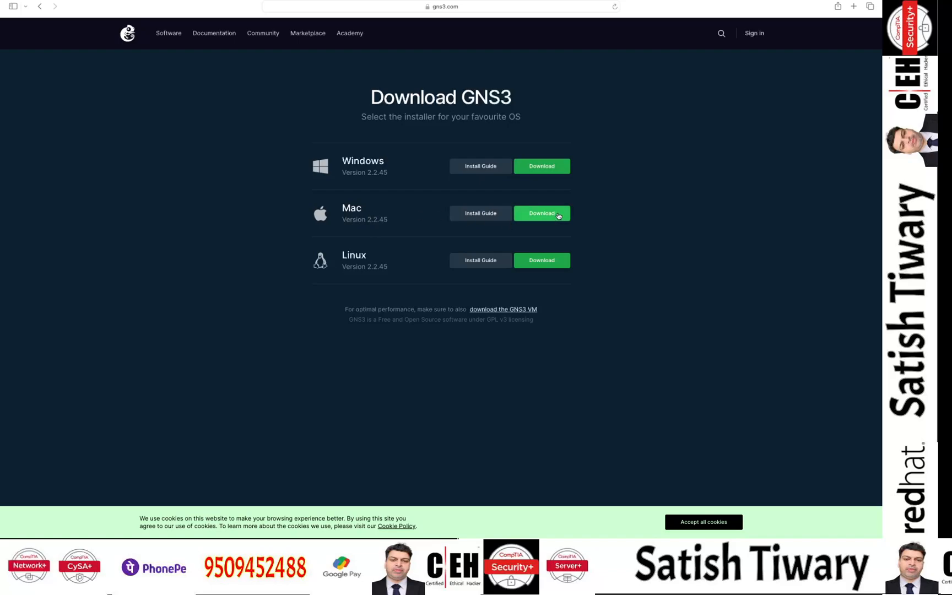
left_click(540, 213)
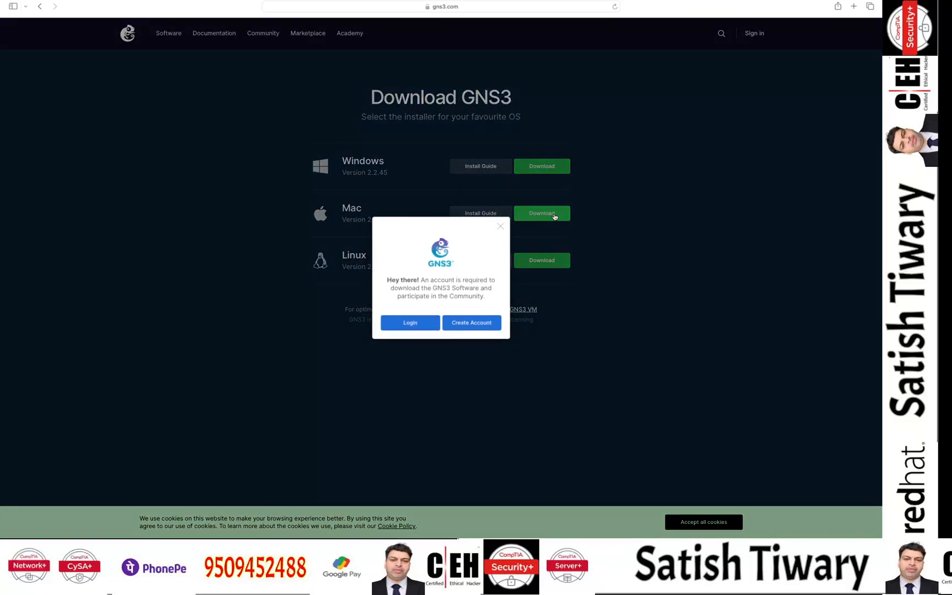
left_click(409, 322)
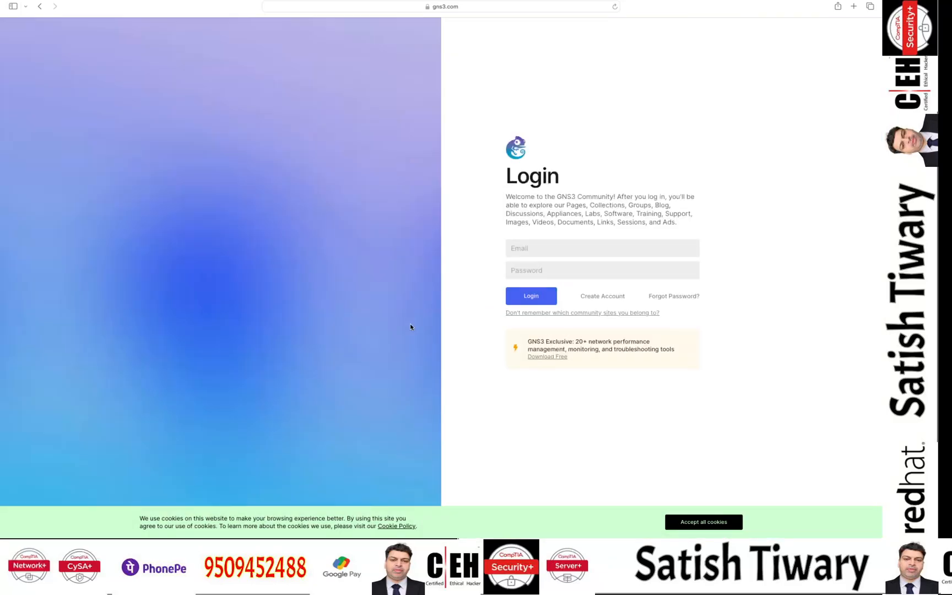
left_click(602, 248)
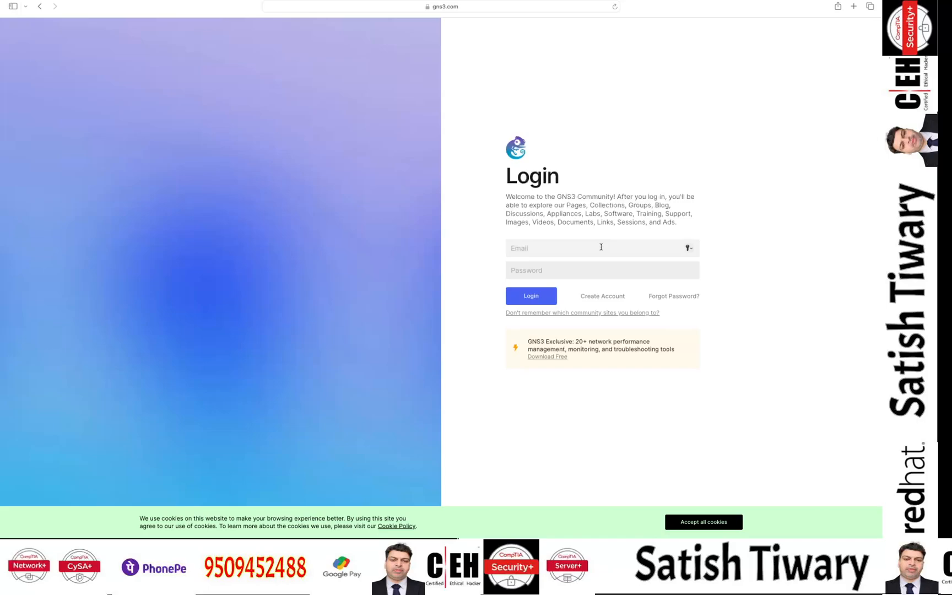
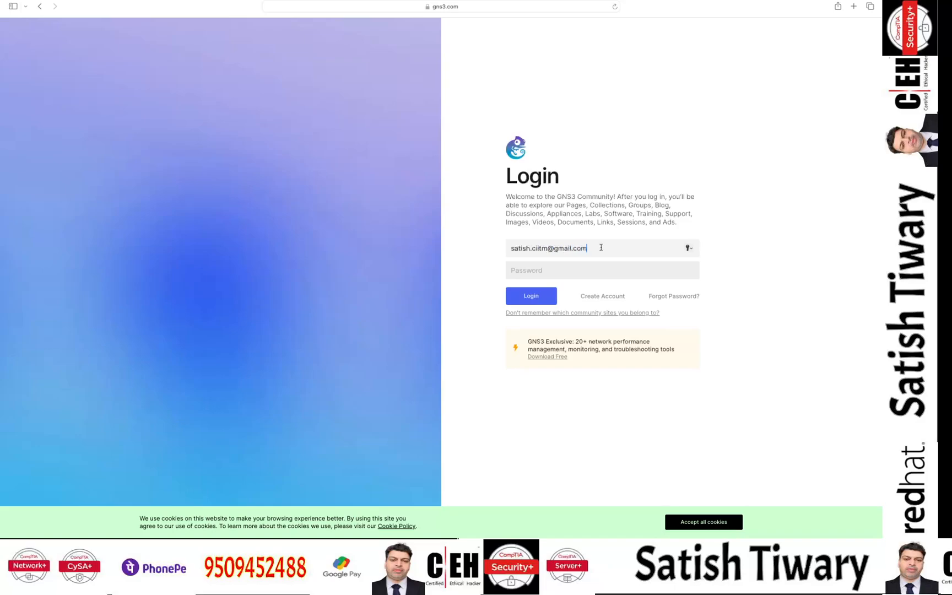
type("•••")
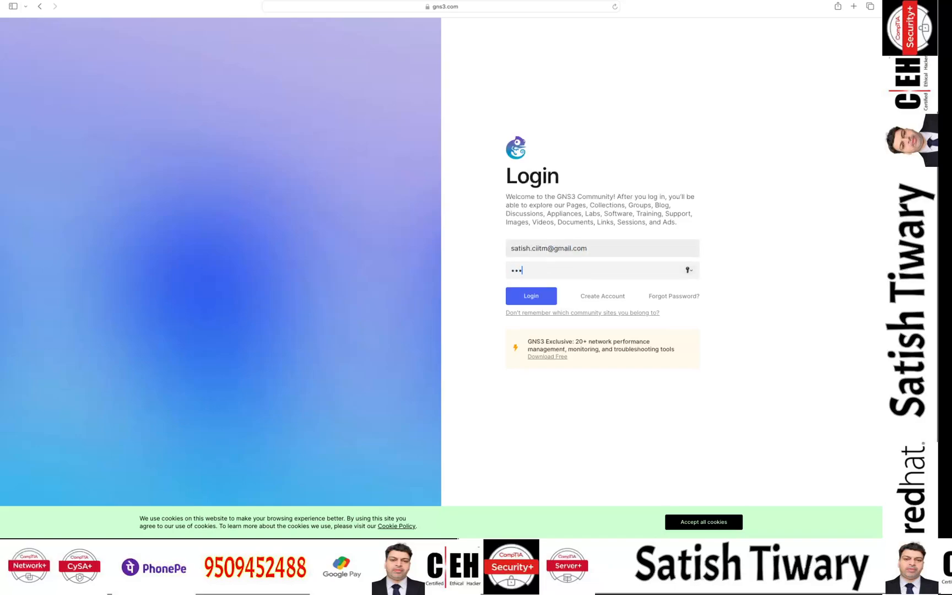
type("•••")
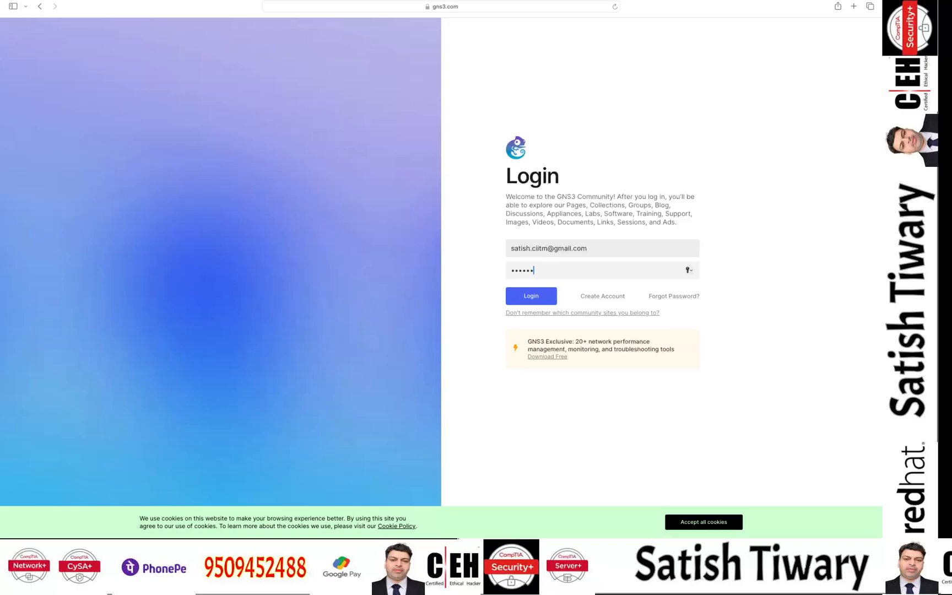
left_click(530, 296)
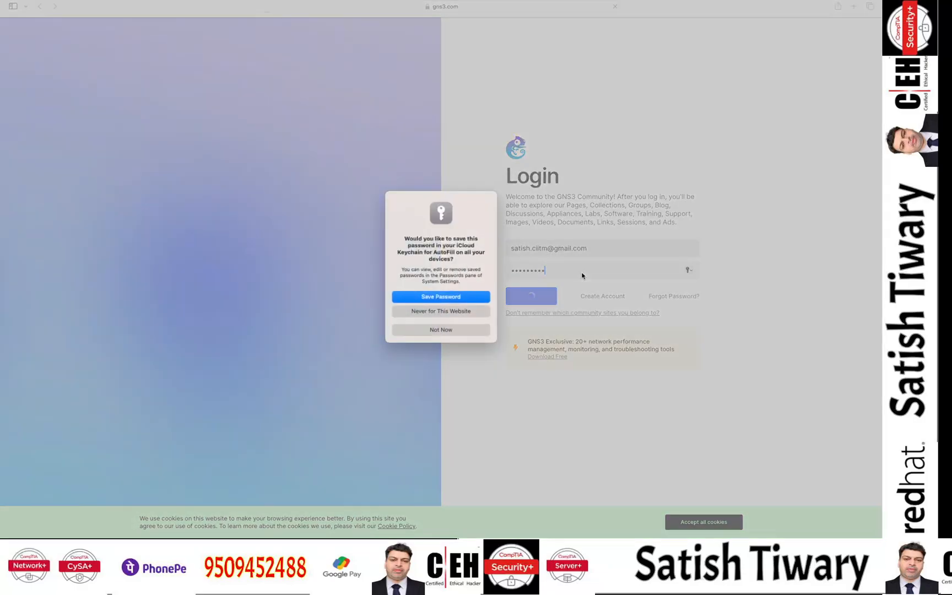
left_click(530, 296)
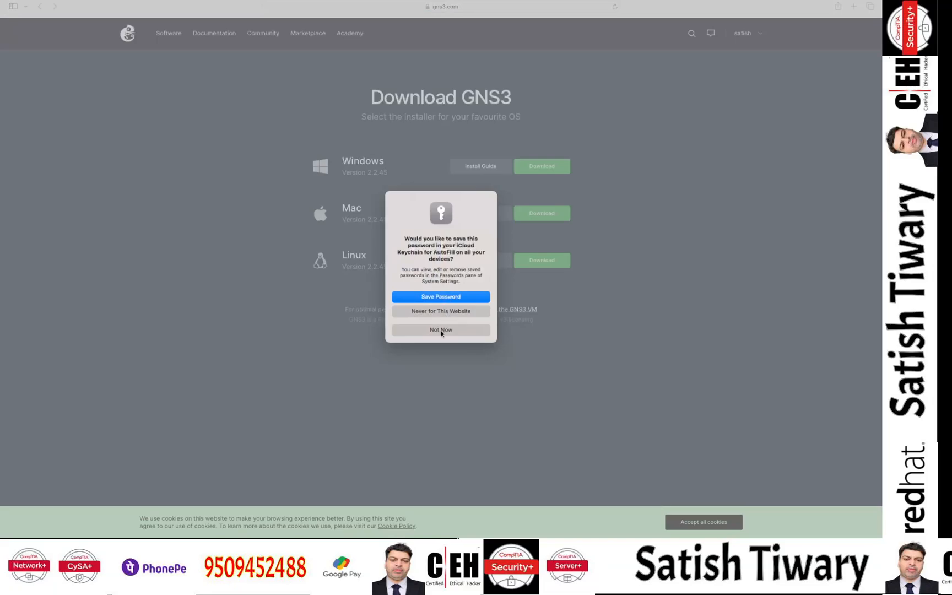
- Decline saving the password, start the Mac 2.2.45 download, allow downloads, and close the thank-you popup
left_click(440, 330)
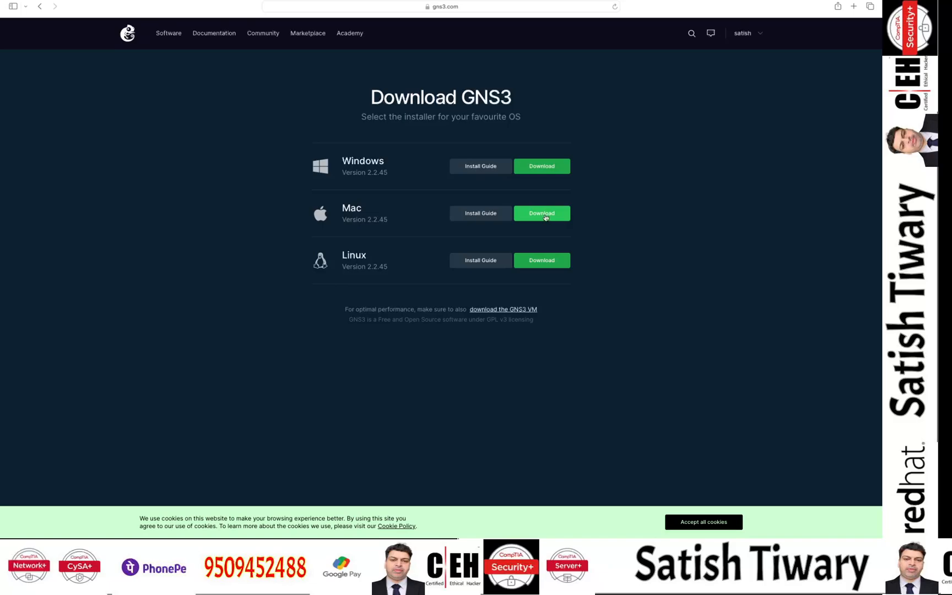
left_click(541, 213)
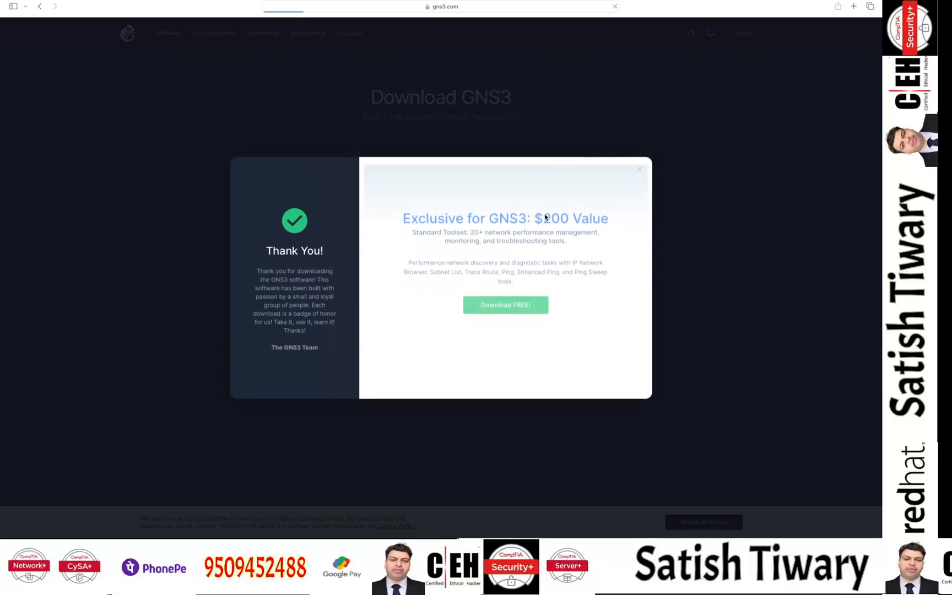
left_click(505, 305)
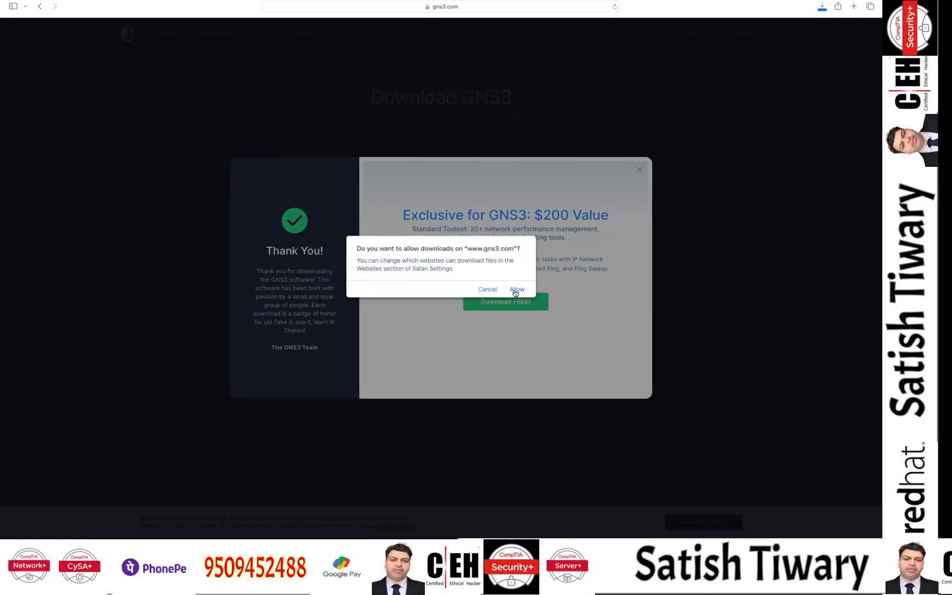
left_click(517, 289)
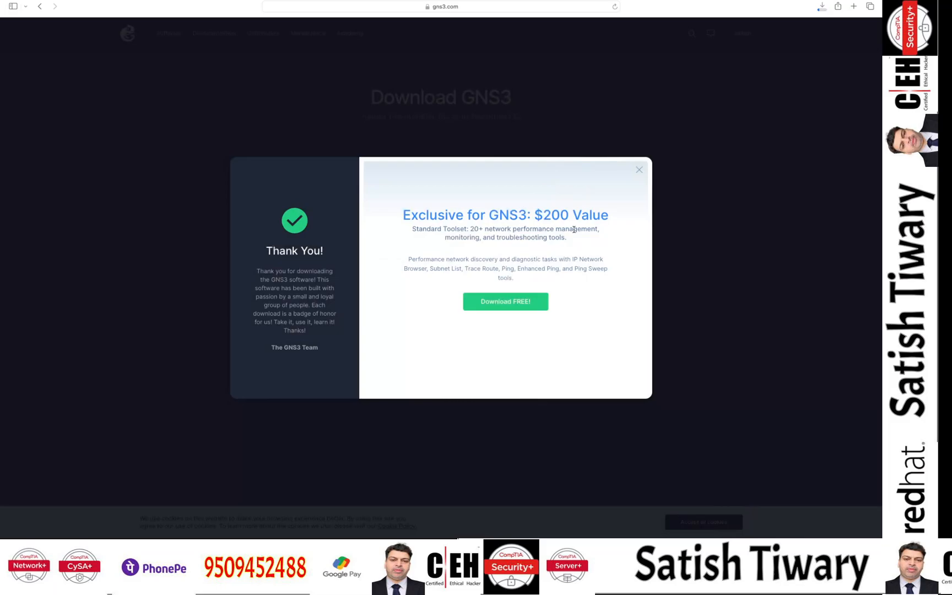
left_click(638, 170)
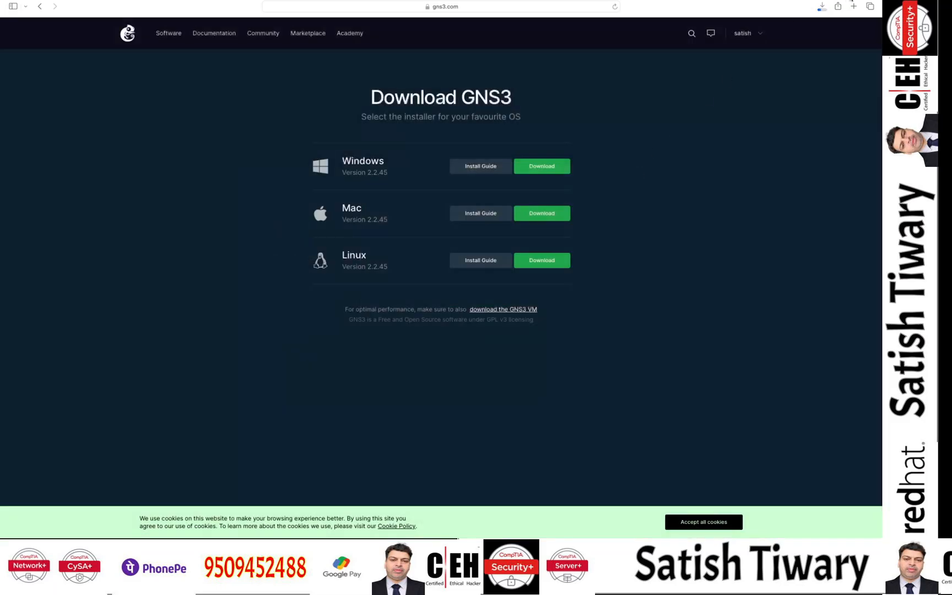
left_click(821, 6)
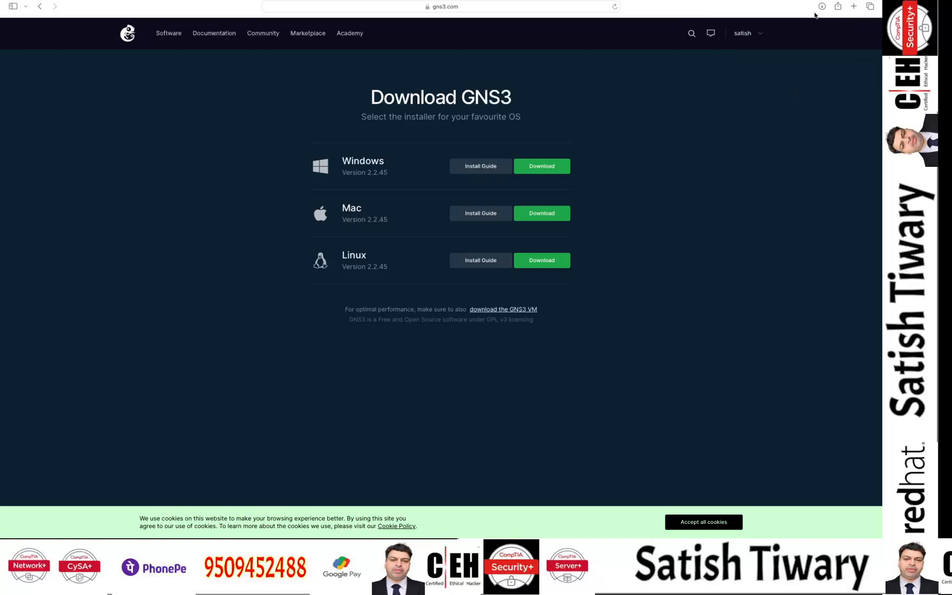
- Open the downloaded GNS3 disk image, try launching GNS3, and dismiss the move-to-Applications alert
left_click(838, 7)
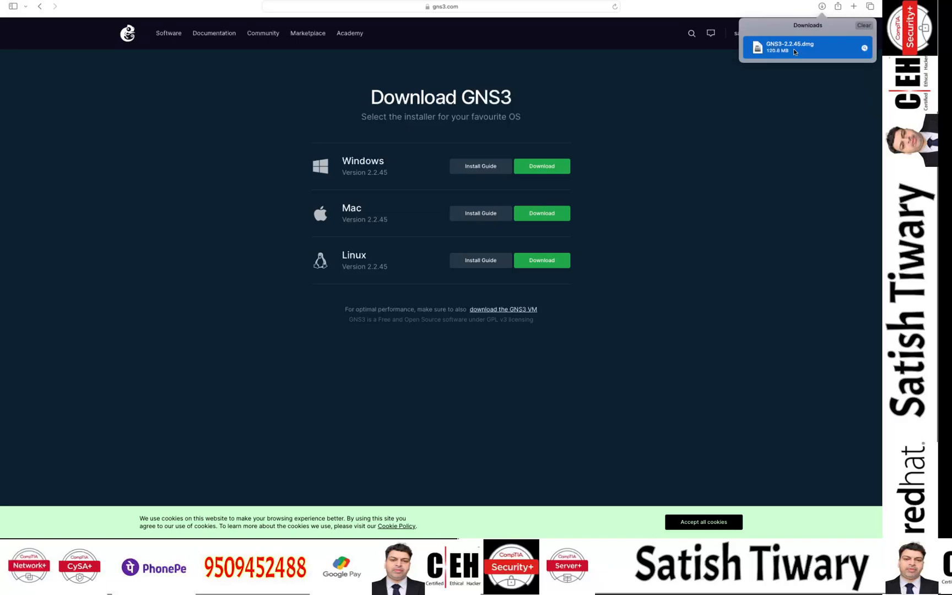
left_click(790, 47)
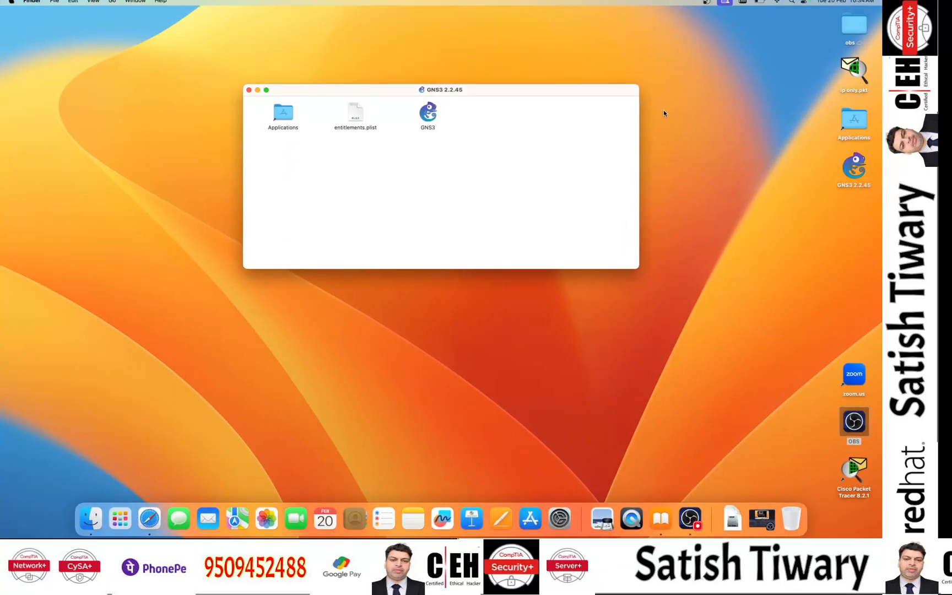
left_click(427, 115)
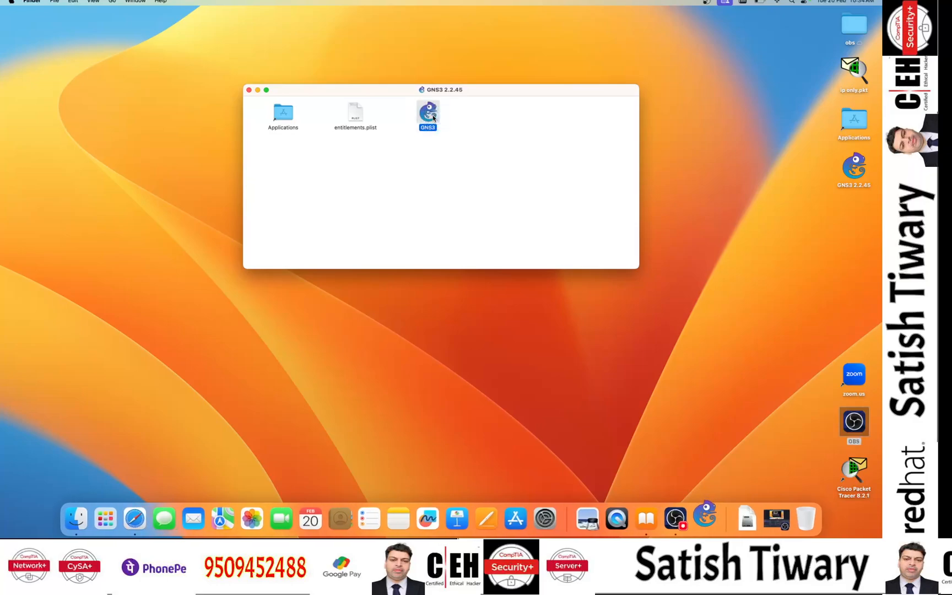
double_click(427, 115)
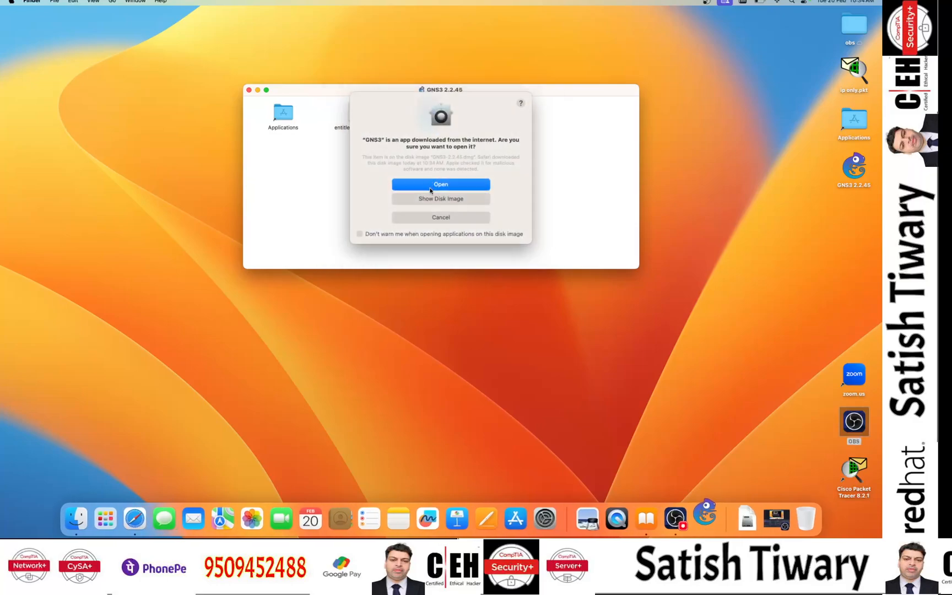
left_click(440, 184)
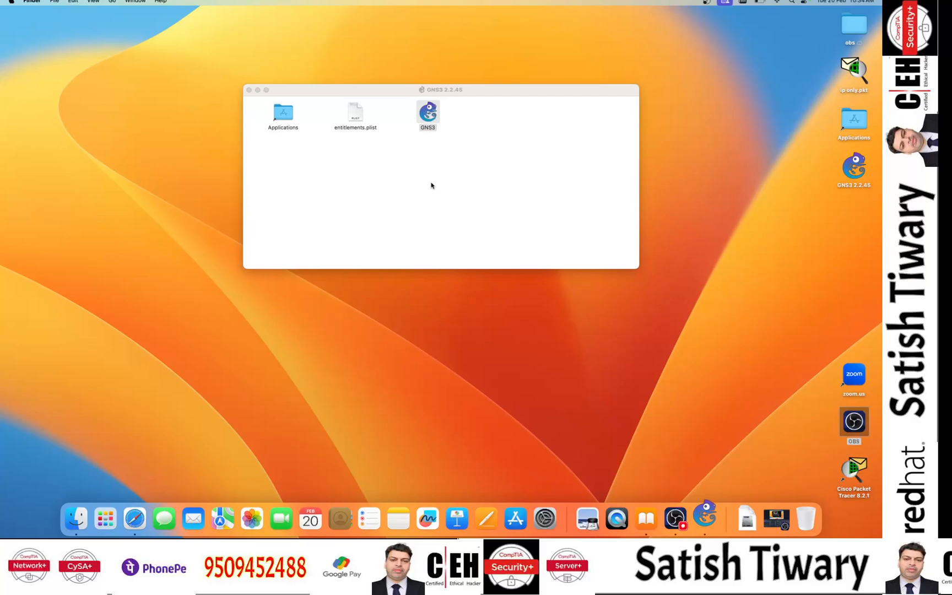
double_click(427, 112)
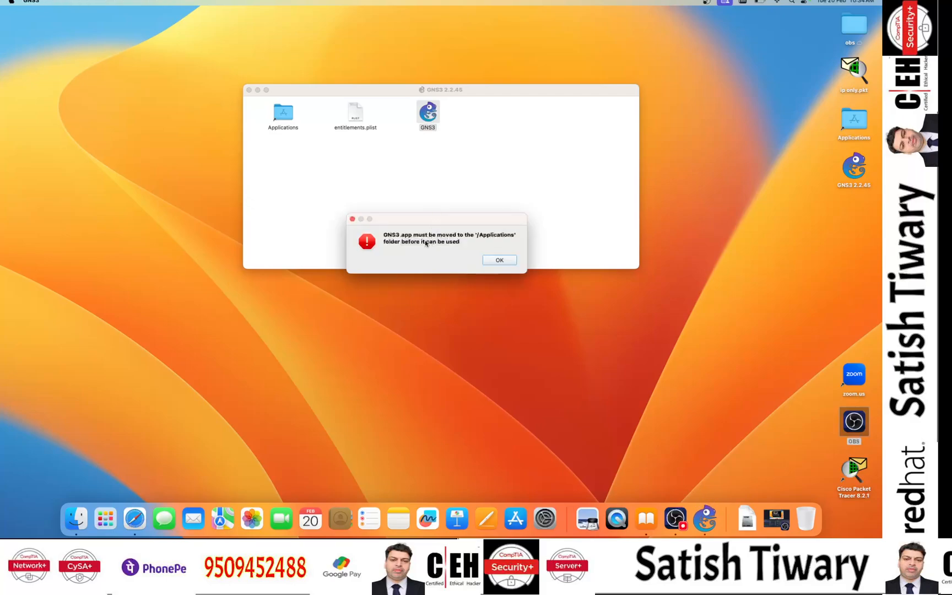
mouse_move(482, 258)
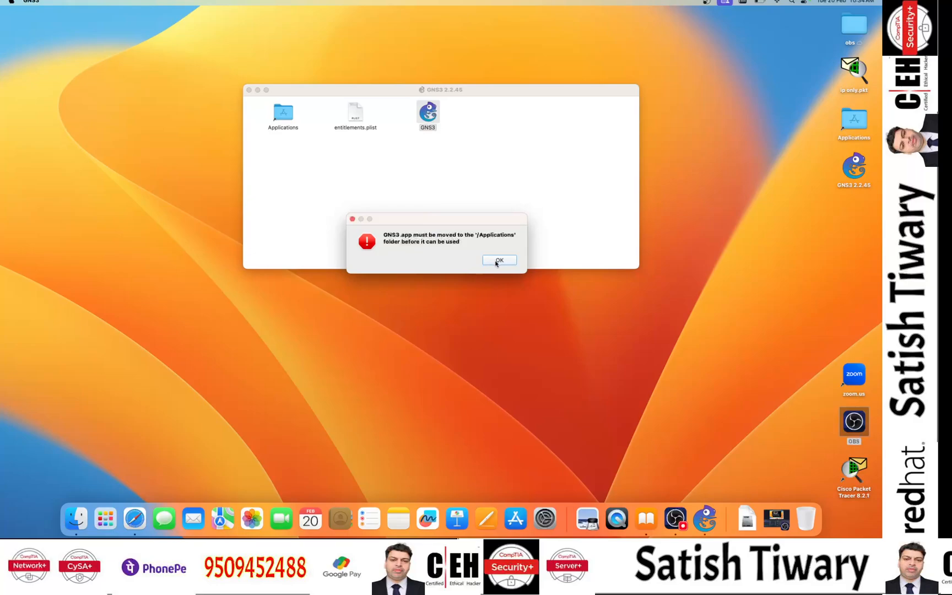
left_click(499, 261)
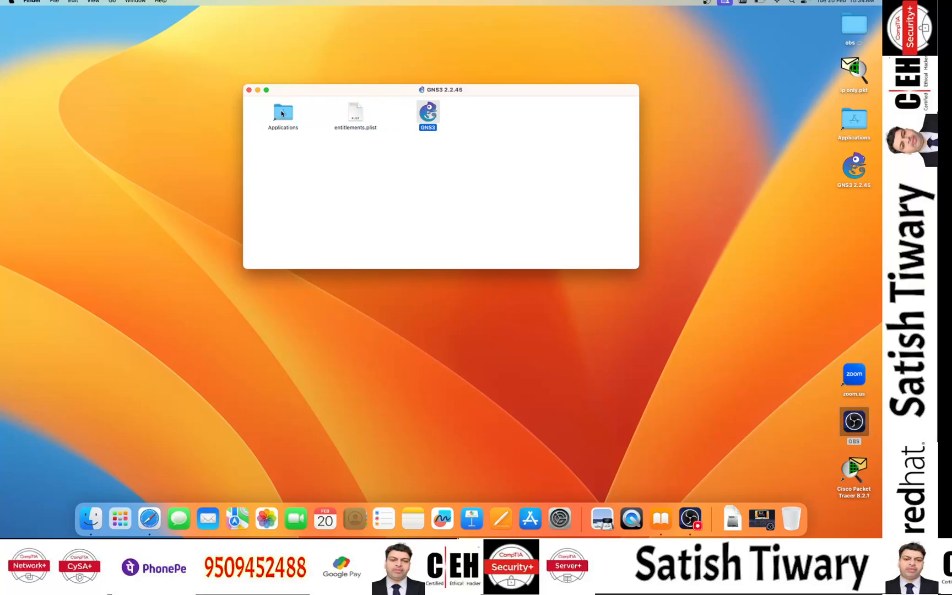
mouse_move(297, 301)
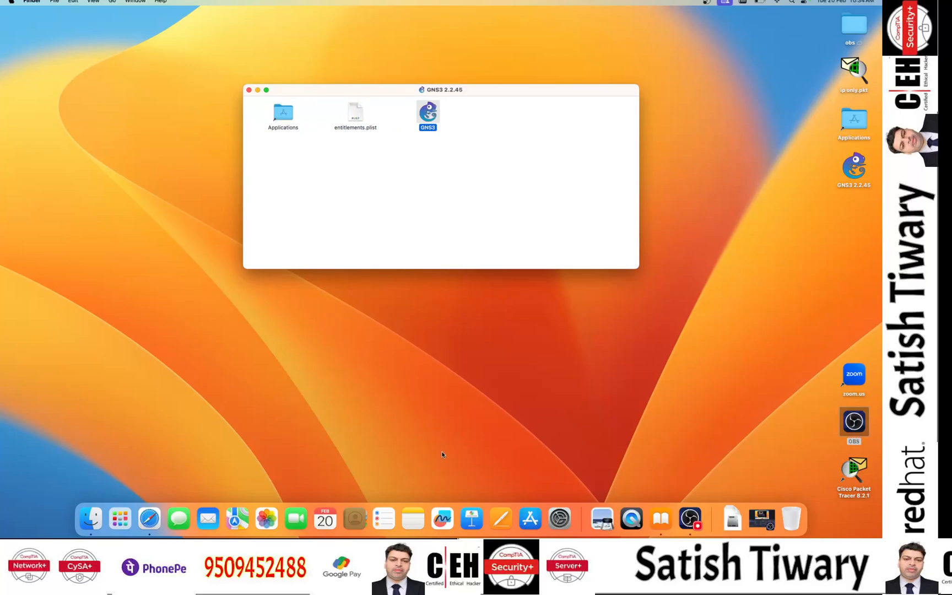
left_click(529, 519)
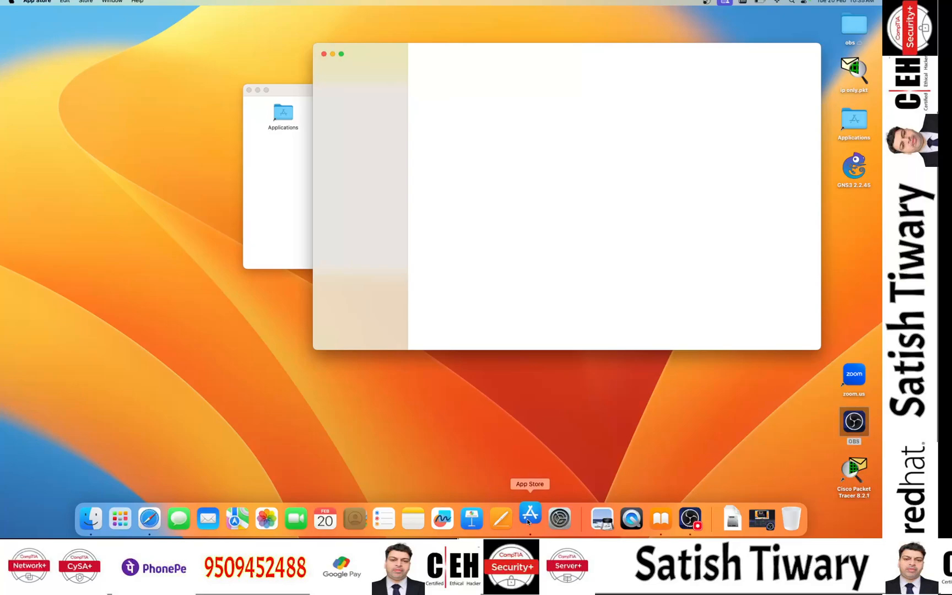
left_click(530, 518)
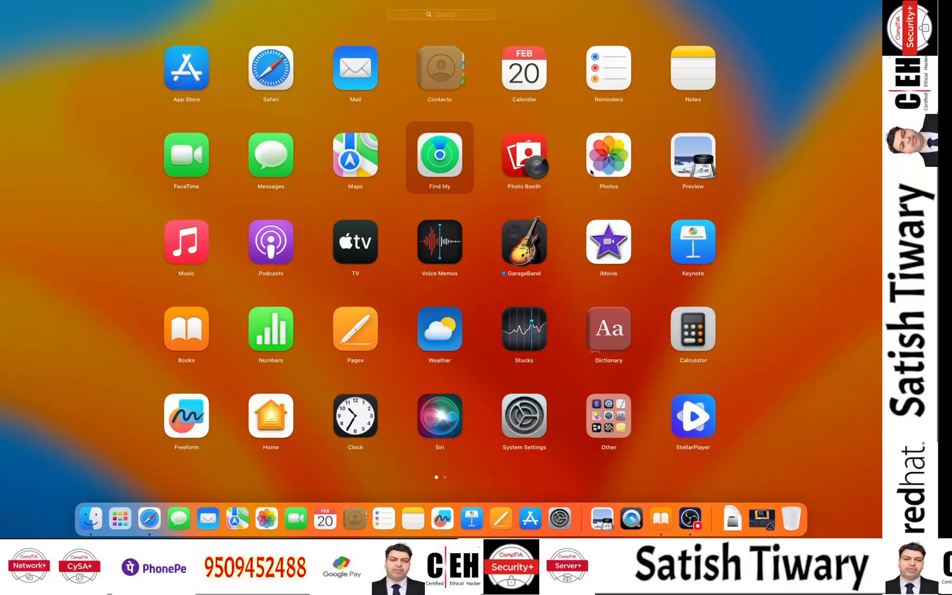
left_click(608, 417)
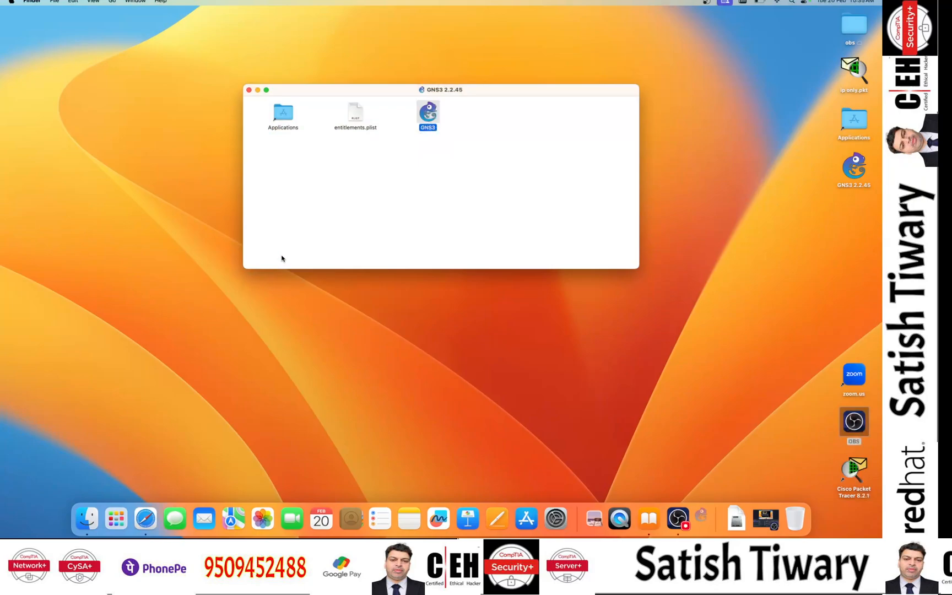
- Launch GNS3, approve the internet-app prompt, grant uBridge root permissions, and authorize with the admin password
double_click(428, 115)
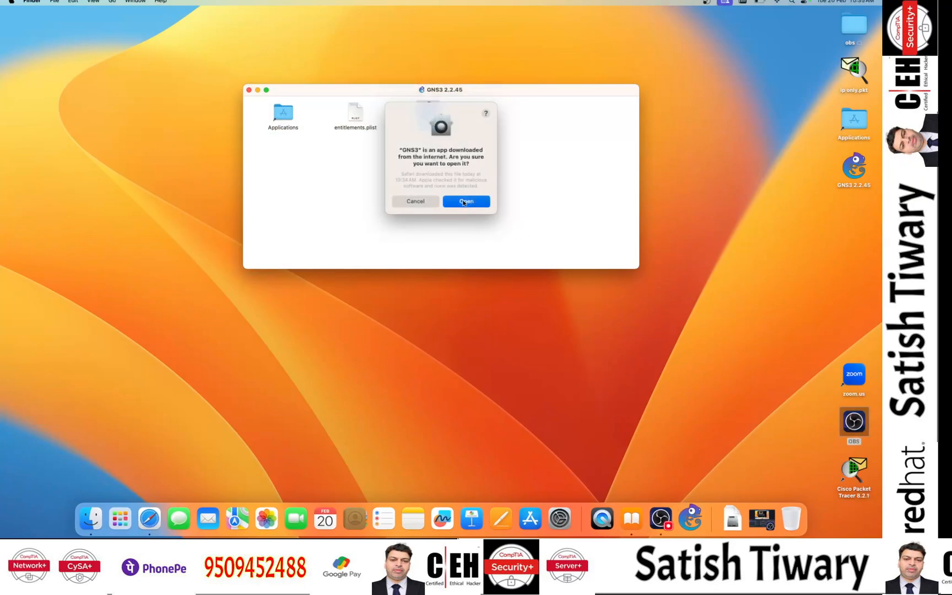
left_click(465, 201)
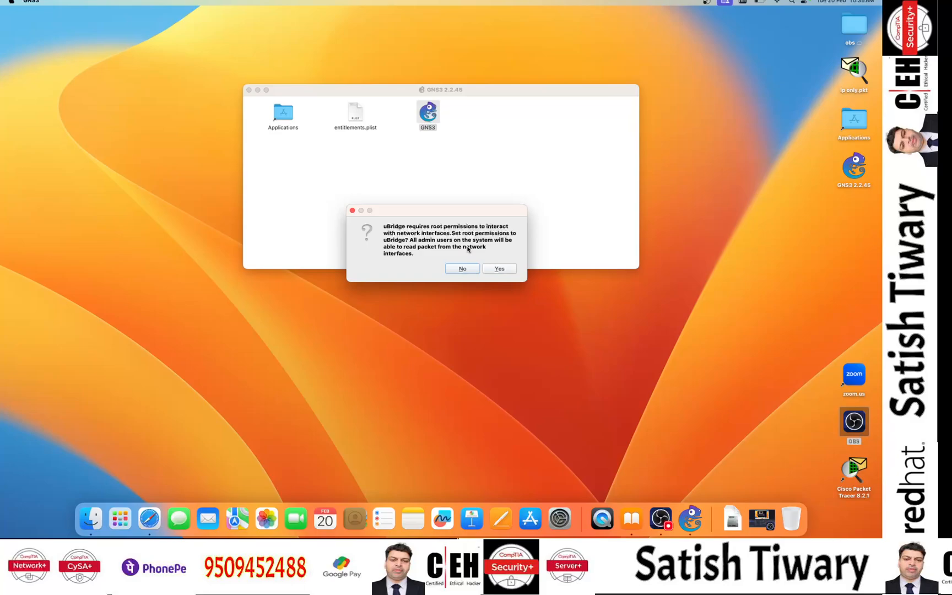
mouse_move(458, 251)
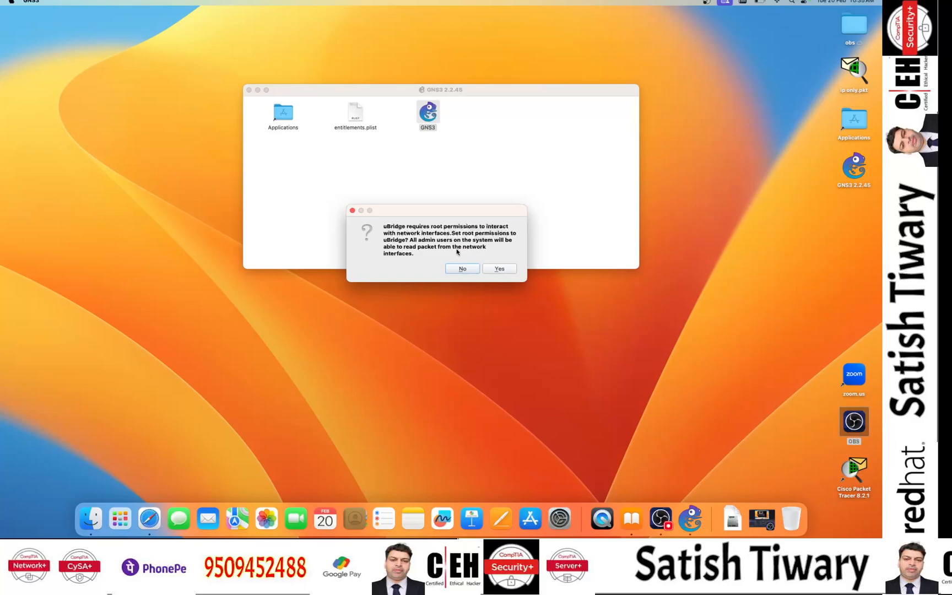
mouse_move(475, 254)
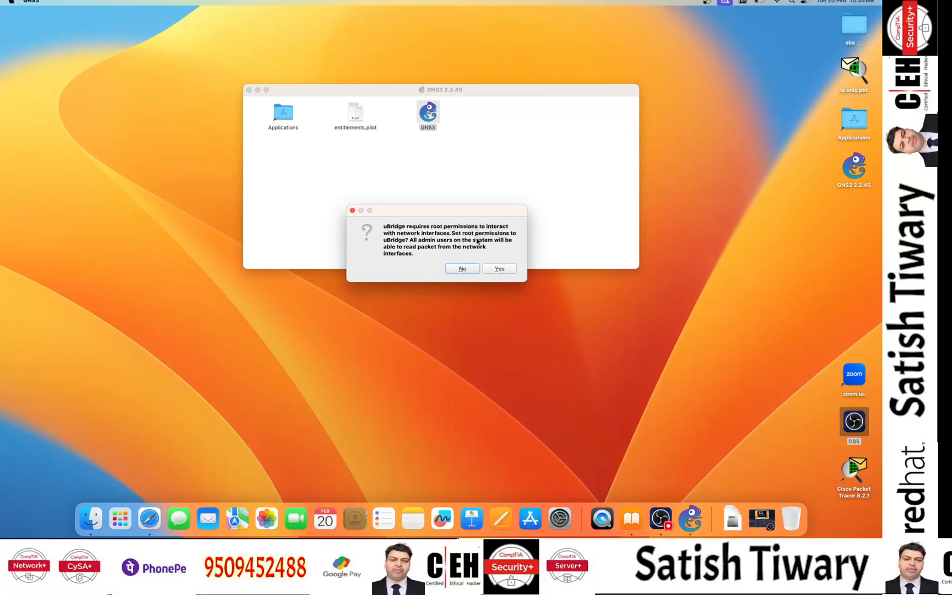
left_click(498, 268)
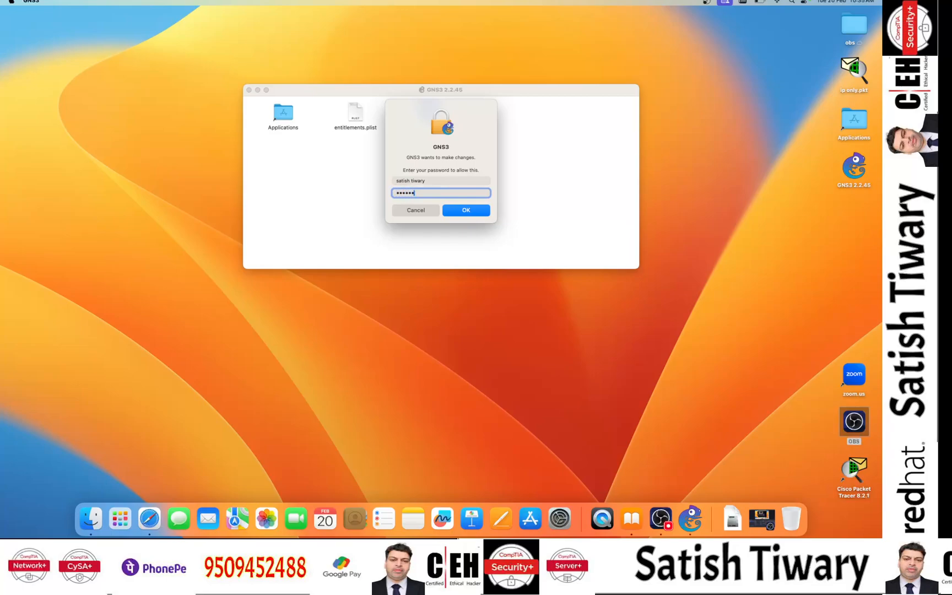
left_click(466, 209)
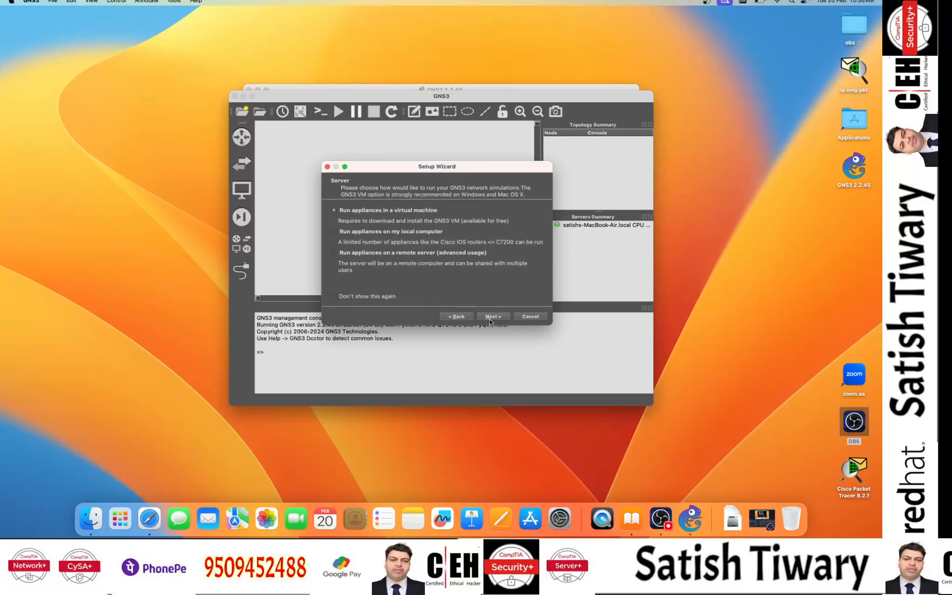
- Advance past the local server check, dismiss the VMware error, pick VirtualBox, dismiss the missing-VM error
left_click(493, 316)
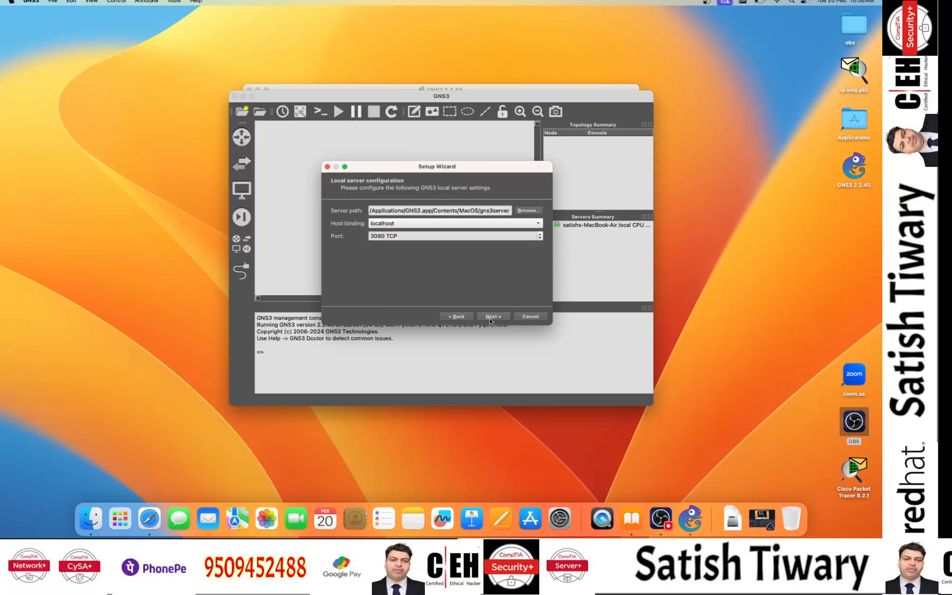
left_click(492, 316)
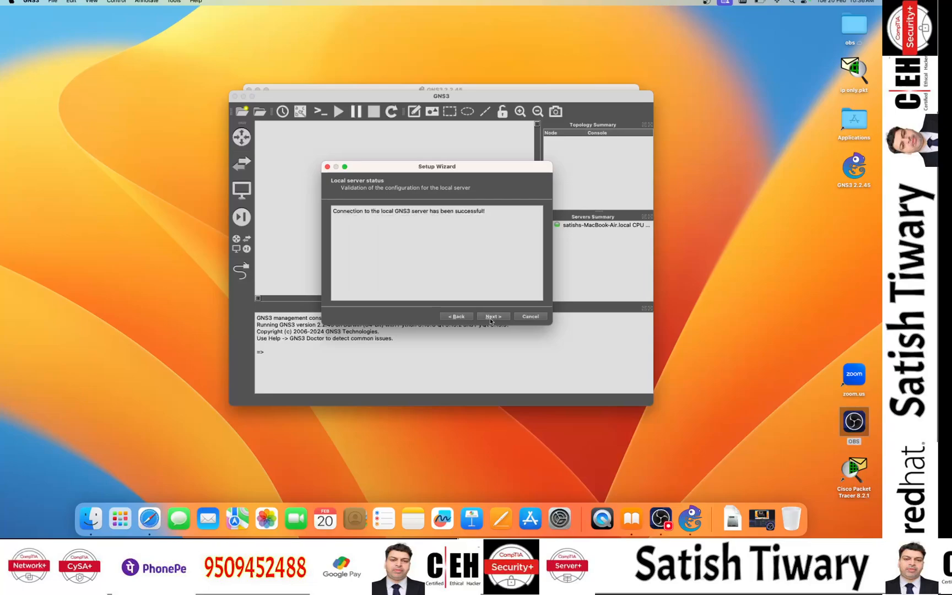
left_click(492, 316)
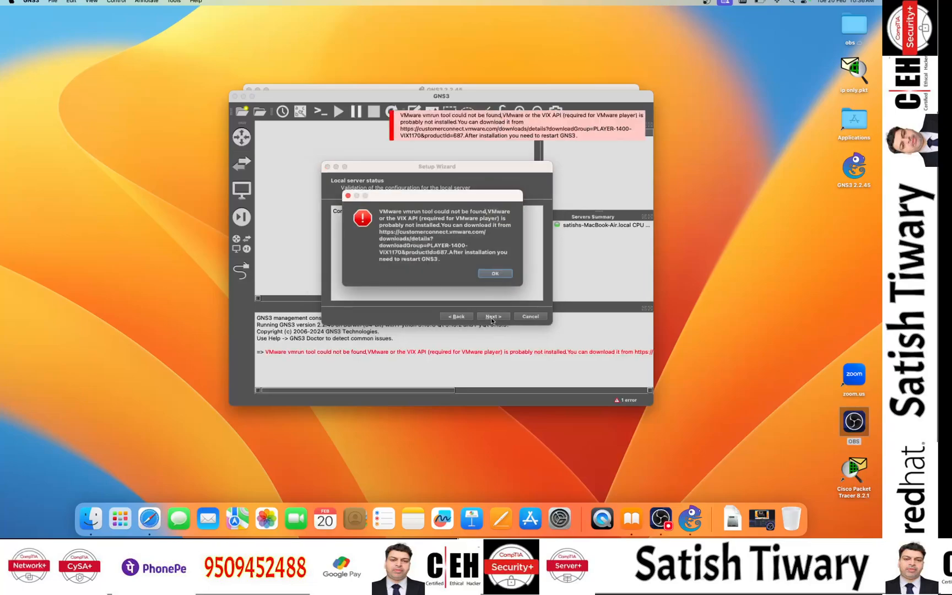
mouse_move(493, 267)
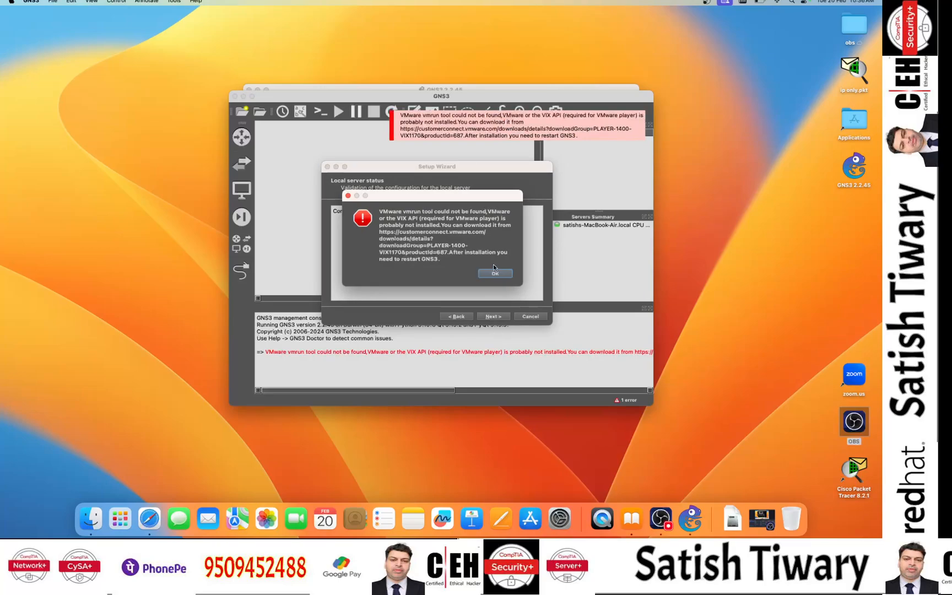
left_click(495, 274)
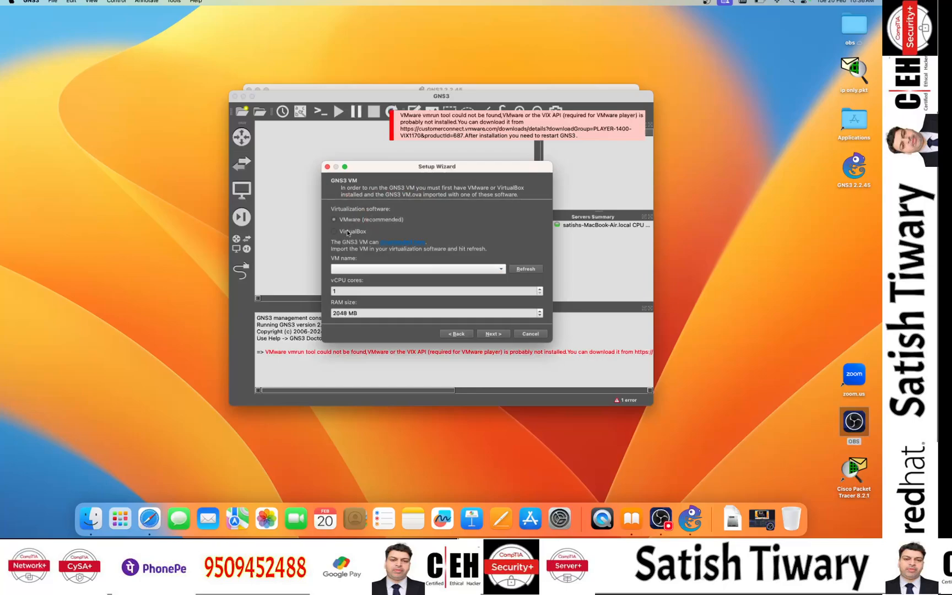
left_click(524, 269)
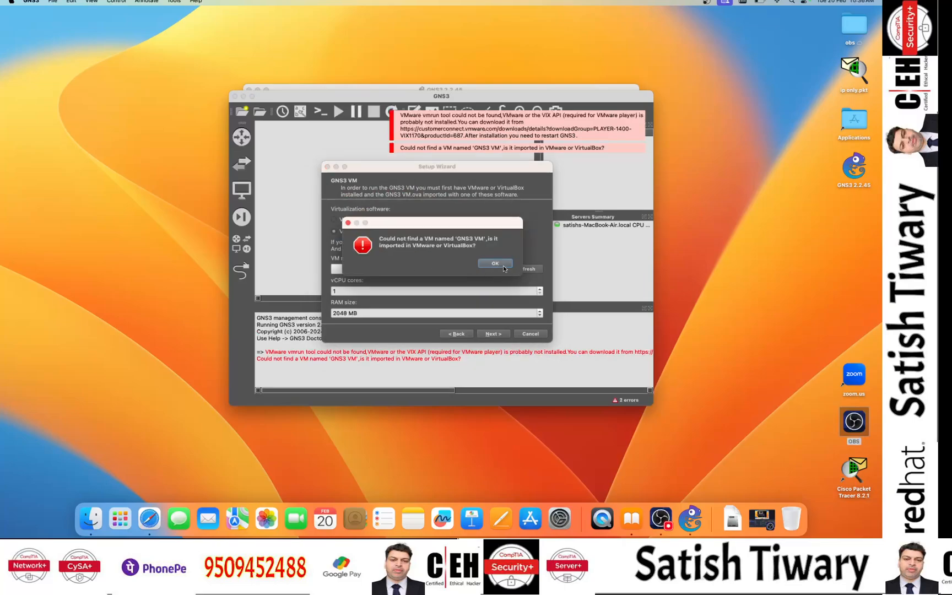
left_click(495, 263)
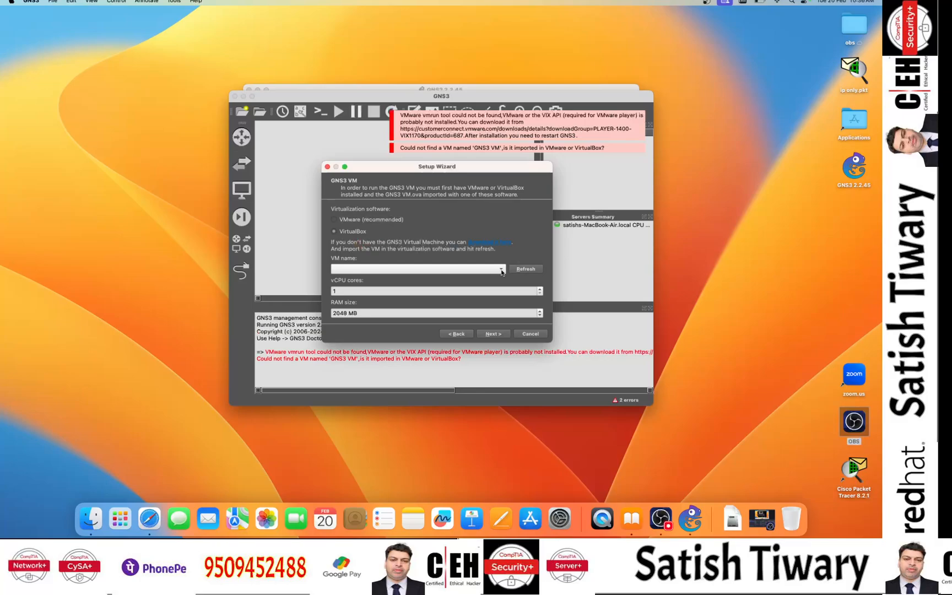
- Go back, choose 'Run appliances on my local computer', and advance through the summary to Finish
left_click(493, 333)
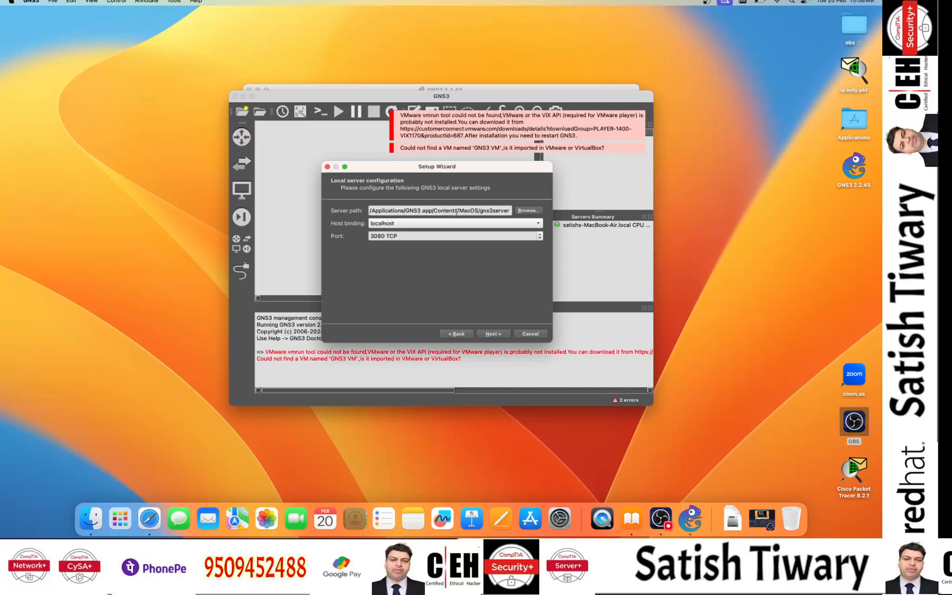
left_click(537, 223)
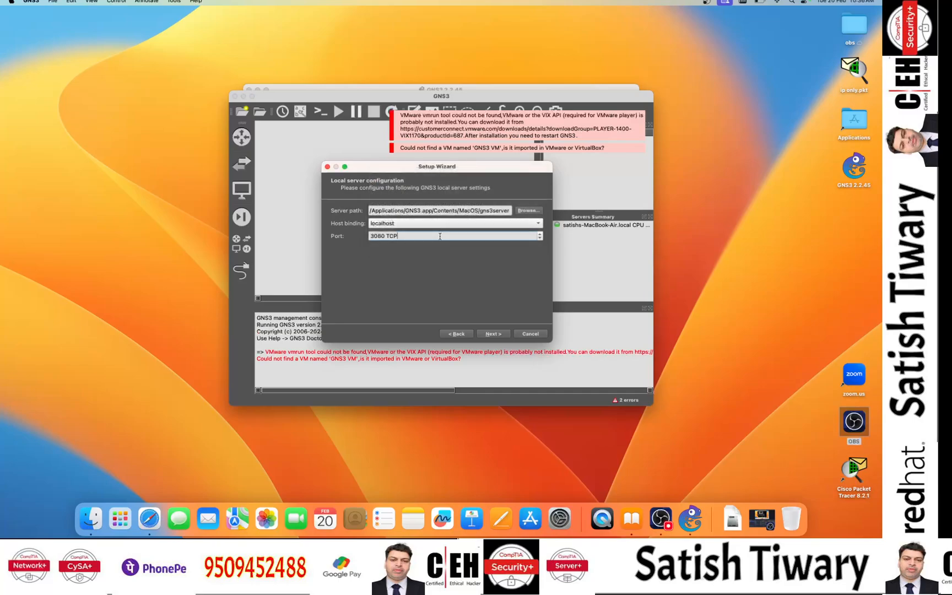
left_click(457, 334)
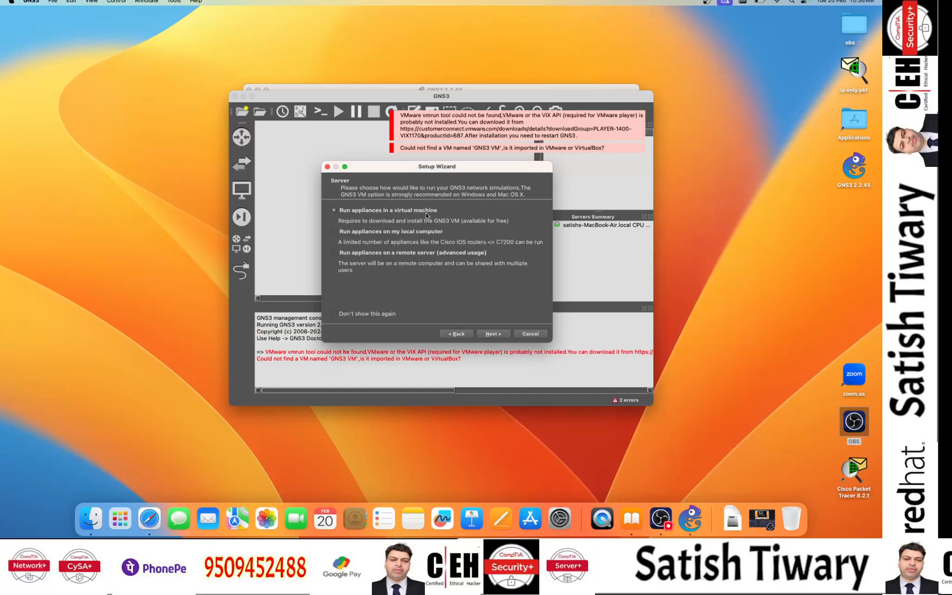
mouse_move(412, 230)
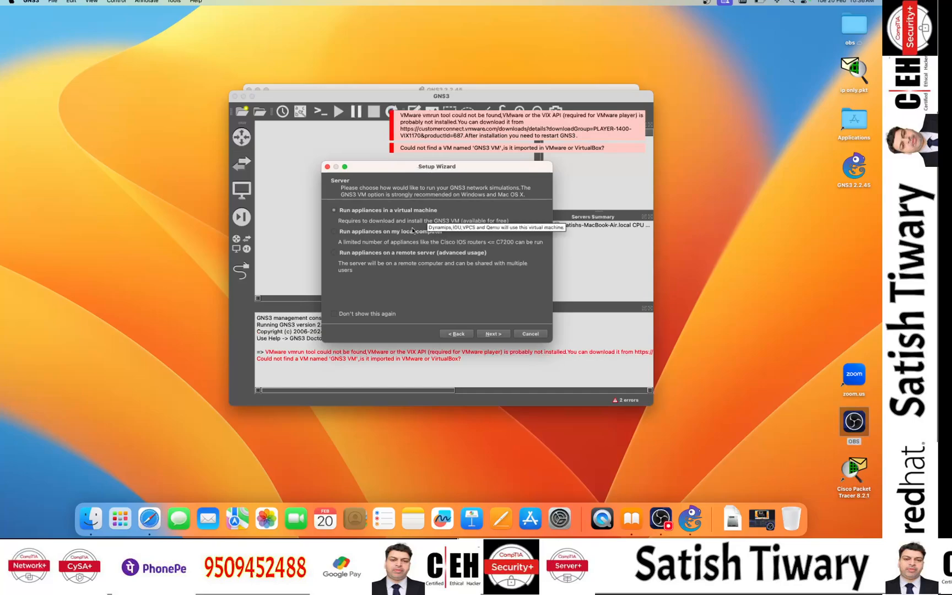
left_click(333, 232)
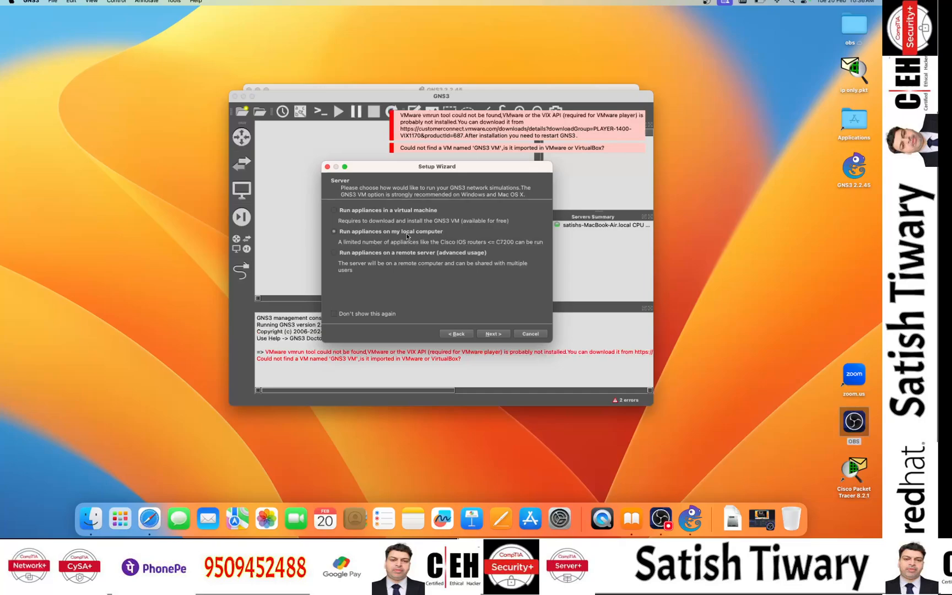
mouse_move(388, 210)
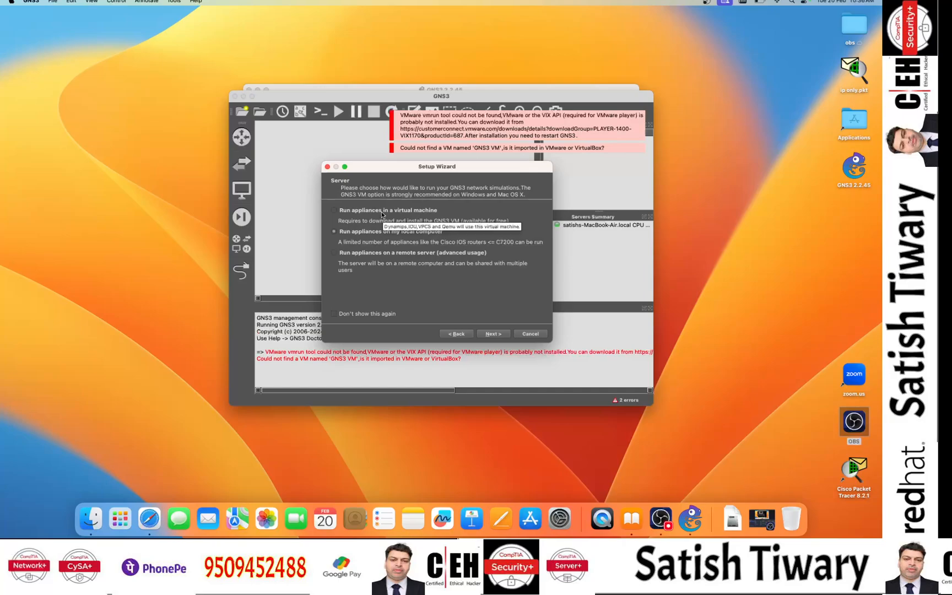
mouse_move(456, 268)
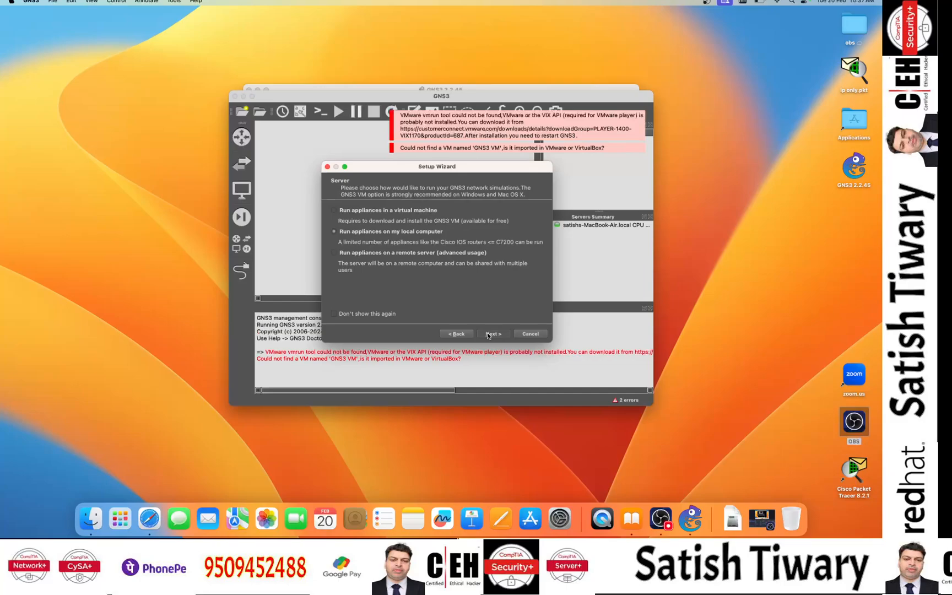
left_click(492, 333)
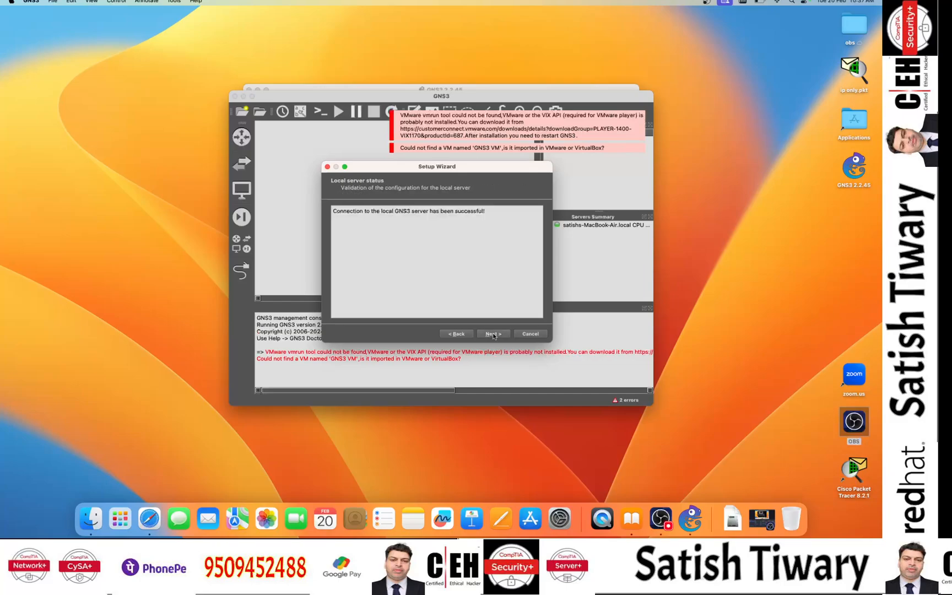
left_click(492, 333)
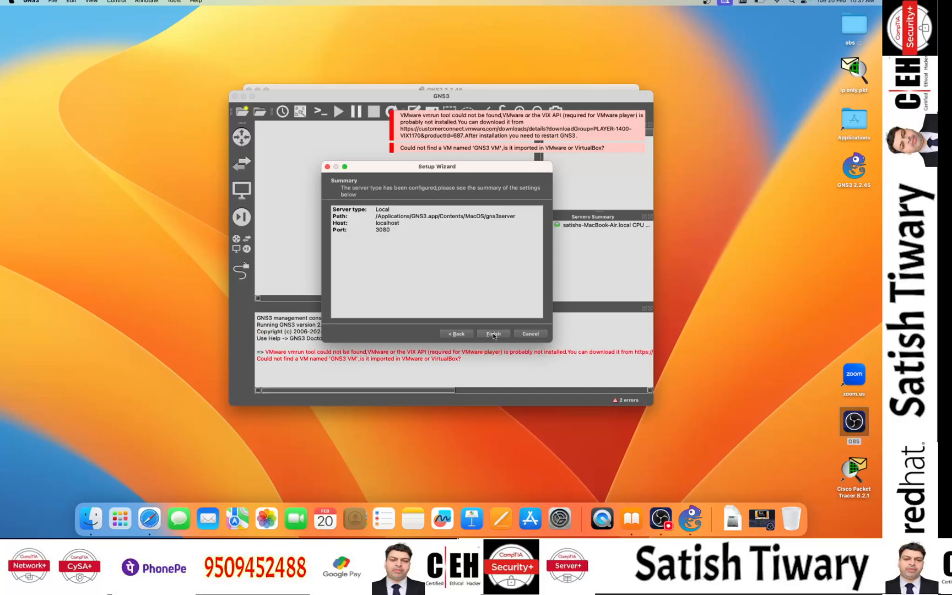
left_click(493, 333)
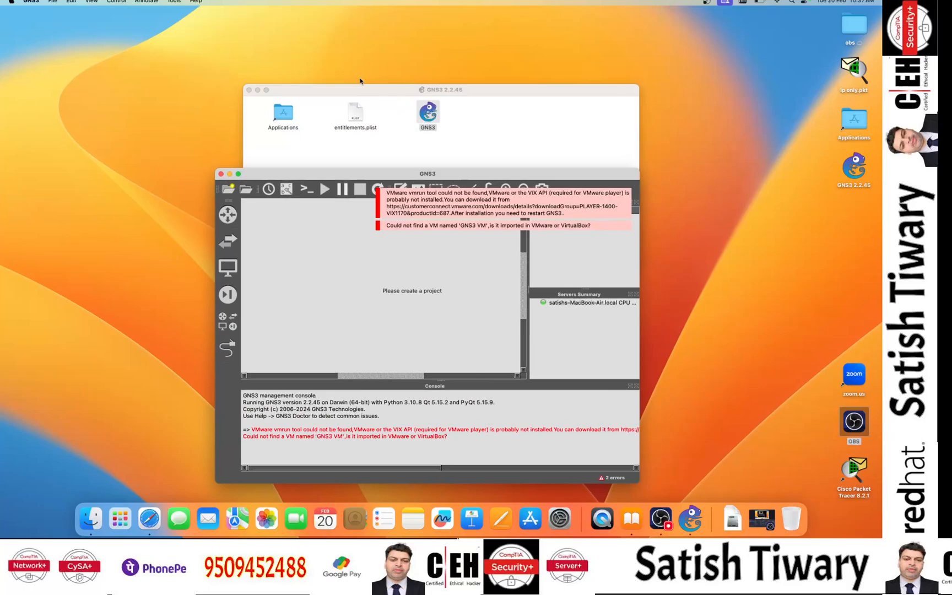
- Close the installer window, maximize GNS3, and create a blank project named 'project'
left_click(249, 89)
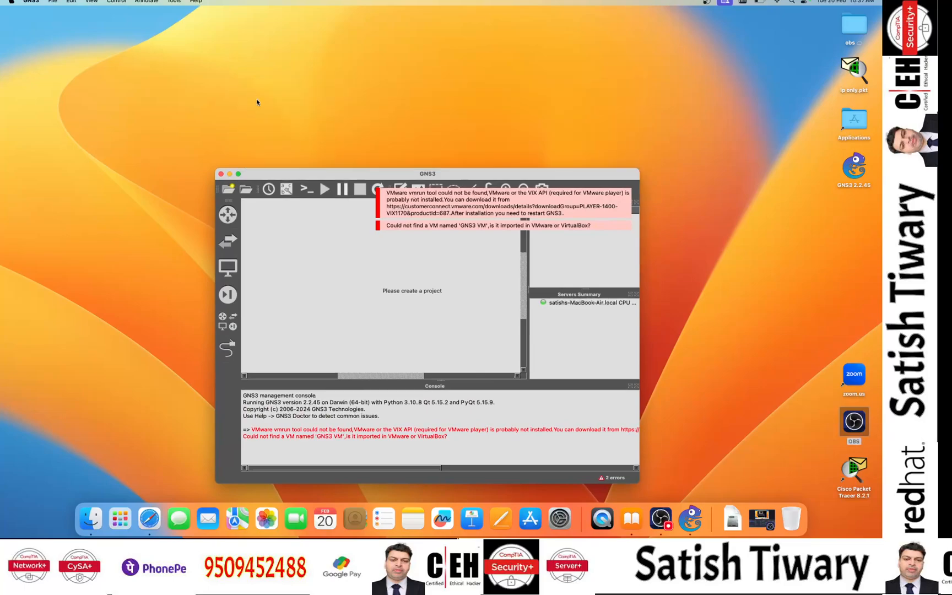
left_click(238, 174)
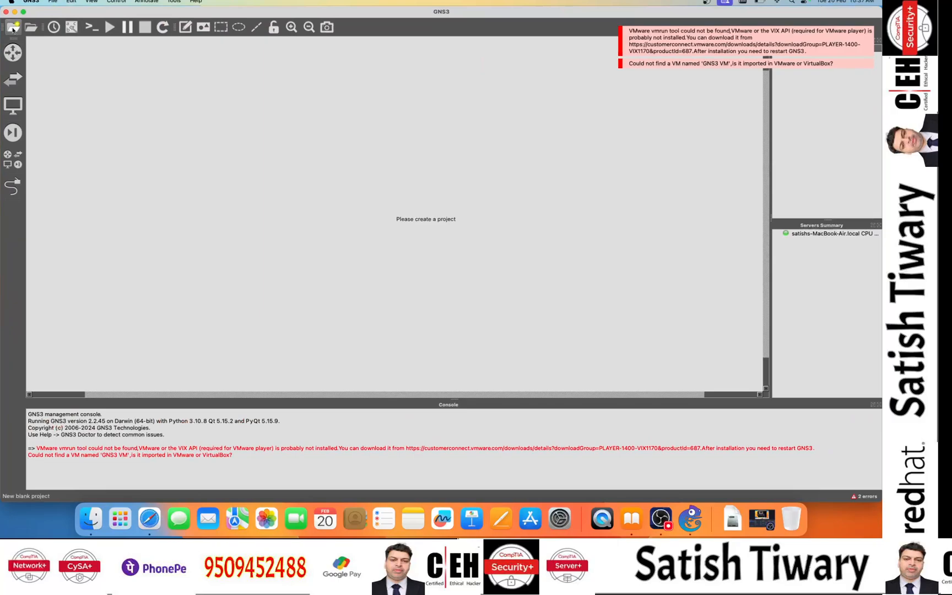
left_click(12, 27)
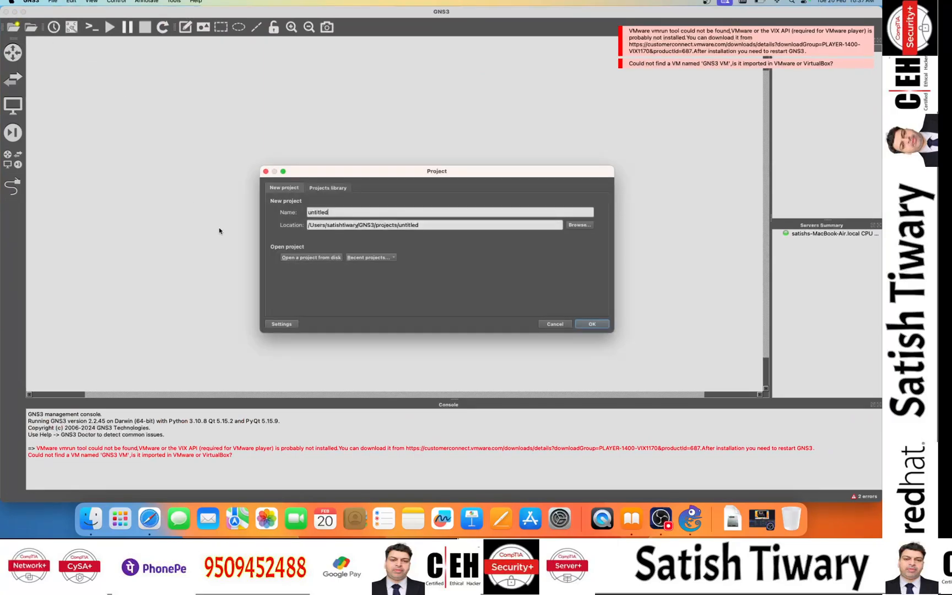
double_click(318, 212)
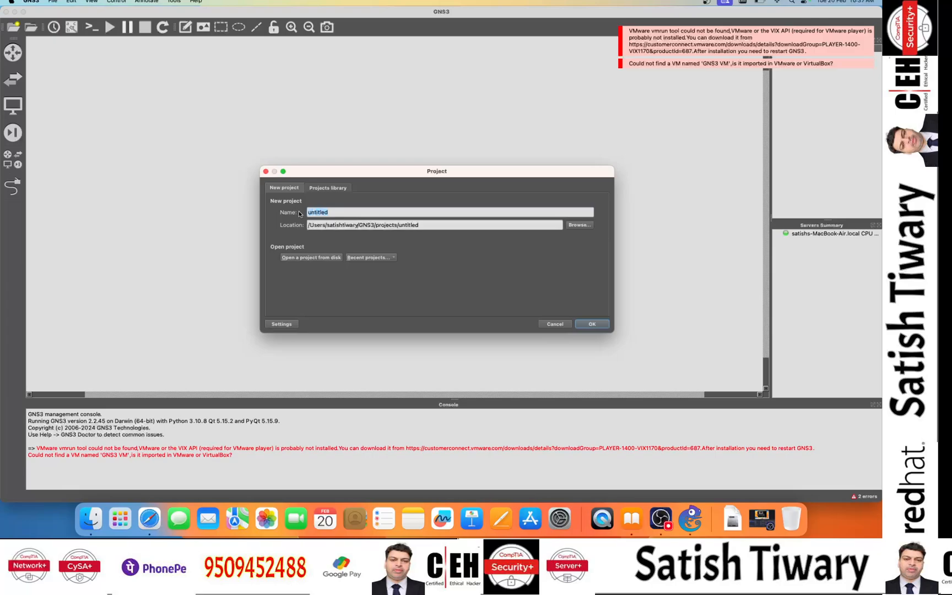
type("proj")
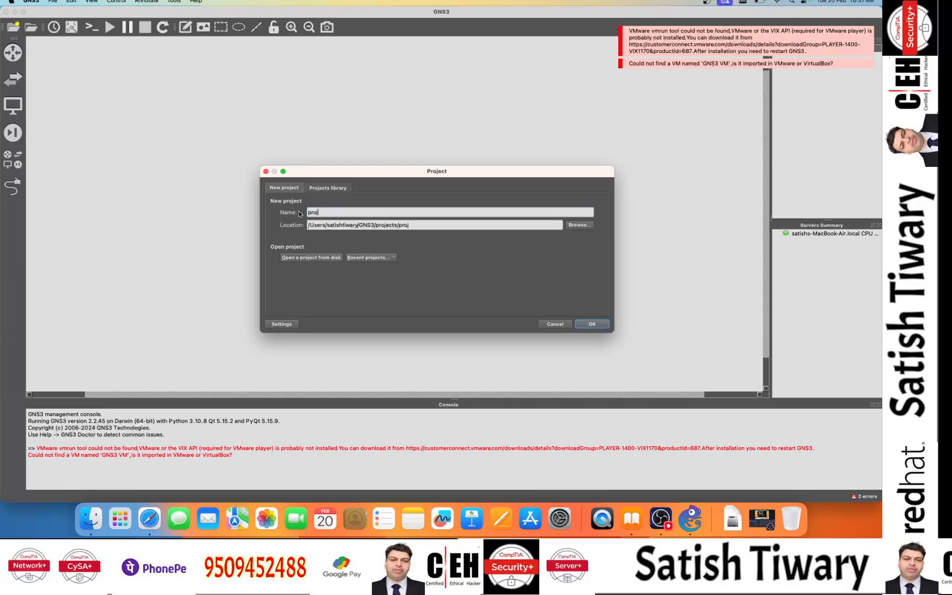
type("ect")
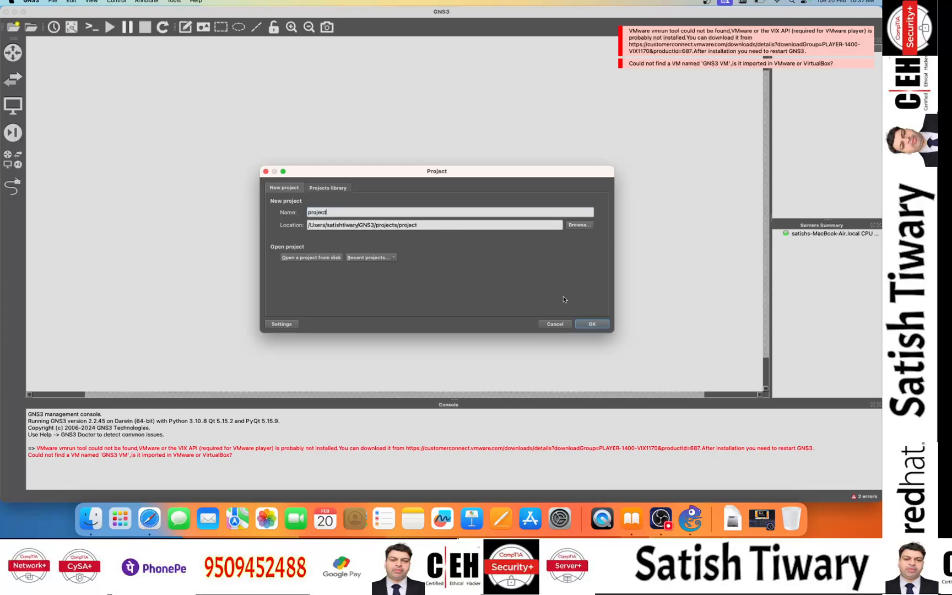
left_click(590, 323)
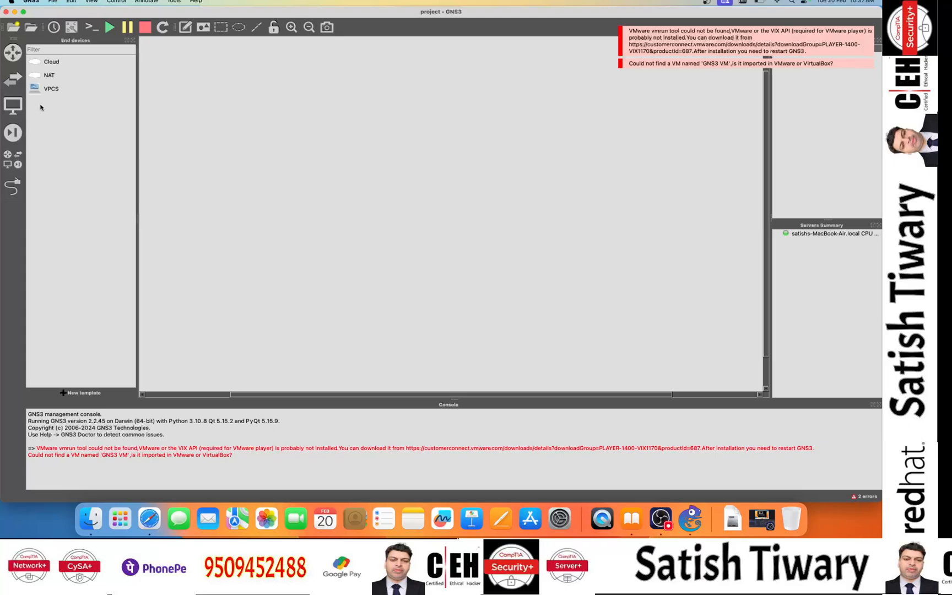
- Place VPCS hosts PC1 and PC2 on the canvas, link them, and zoom in
left_click(51, 89)
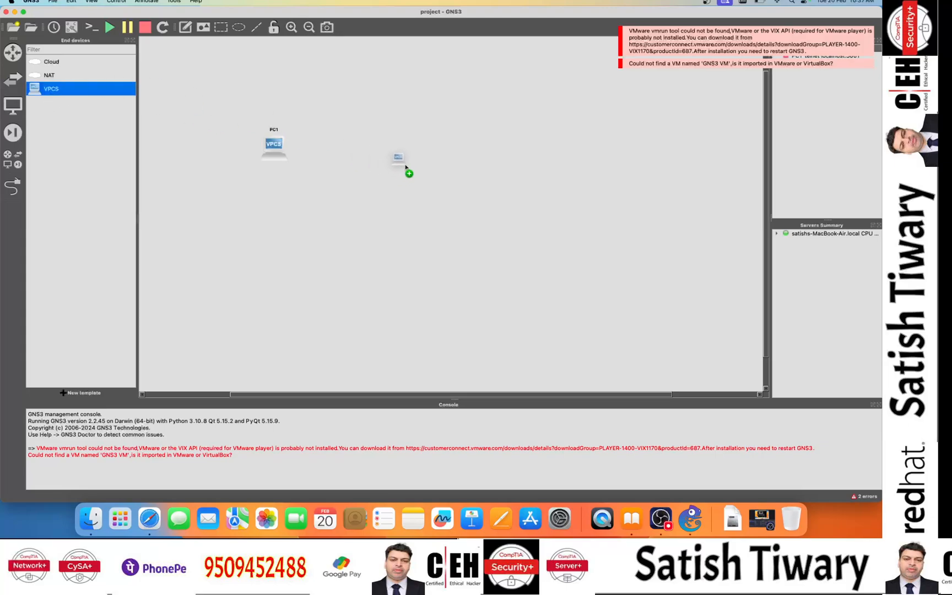
left_click_drag(51, 89, 429, 161)
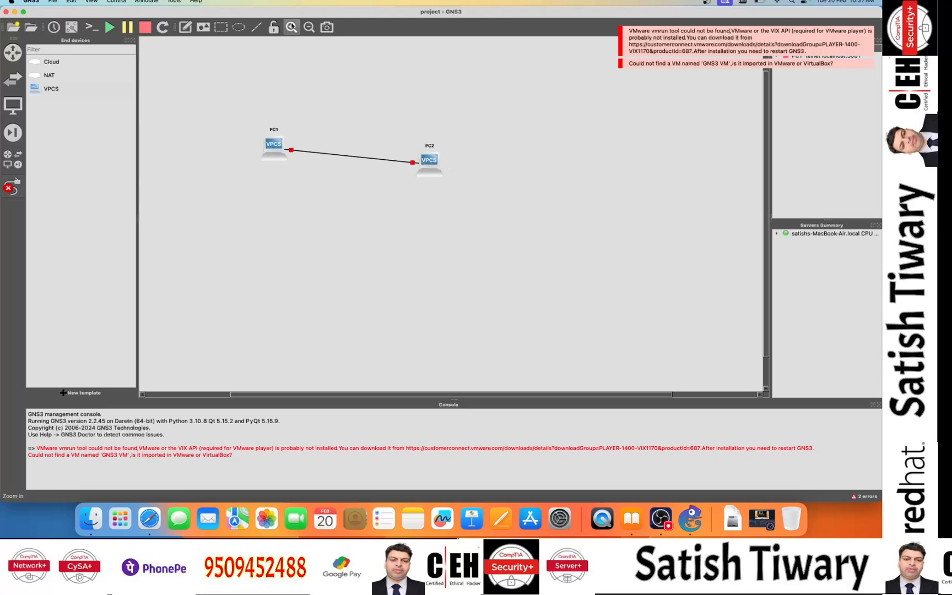
left_click(291, 27)
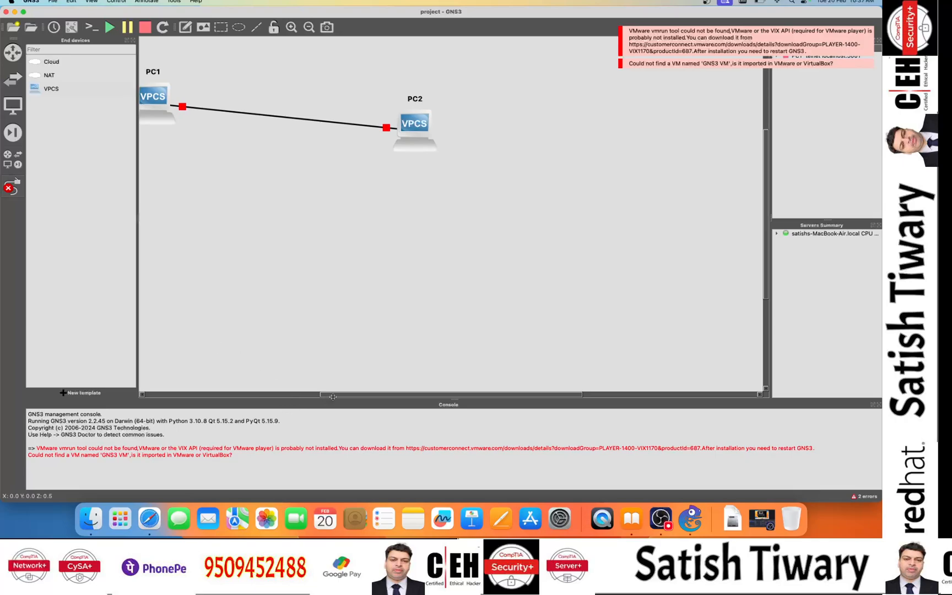
left_click_drag(331, 394, 298, 394)
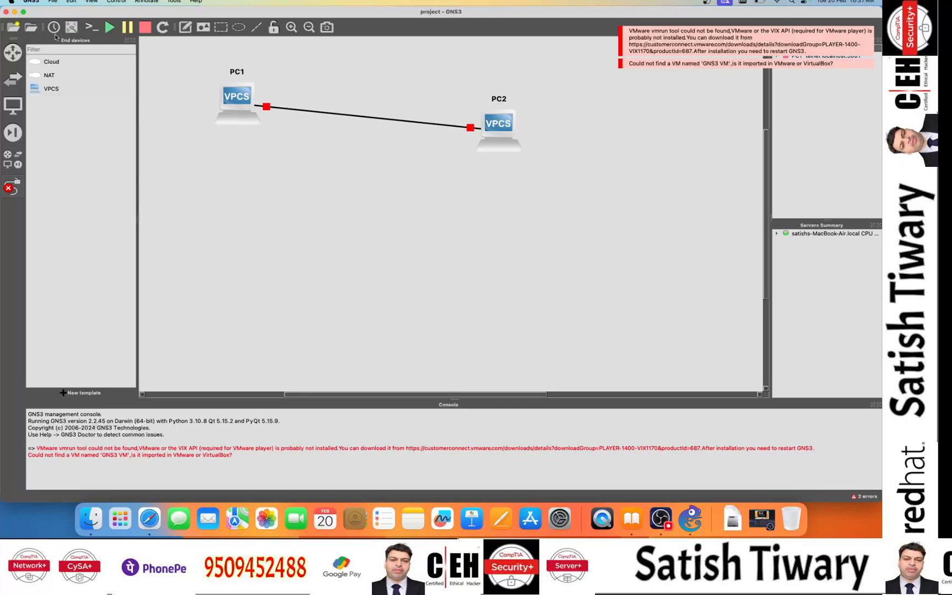
- Use Start all nodes, declining twice before confirming Yes so PC1 and PC2 run
left_click(109, 26)
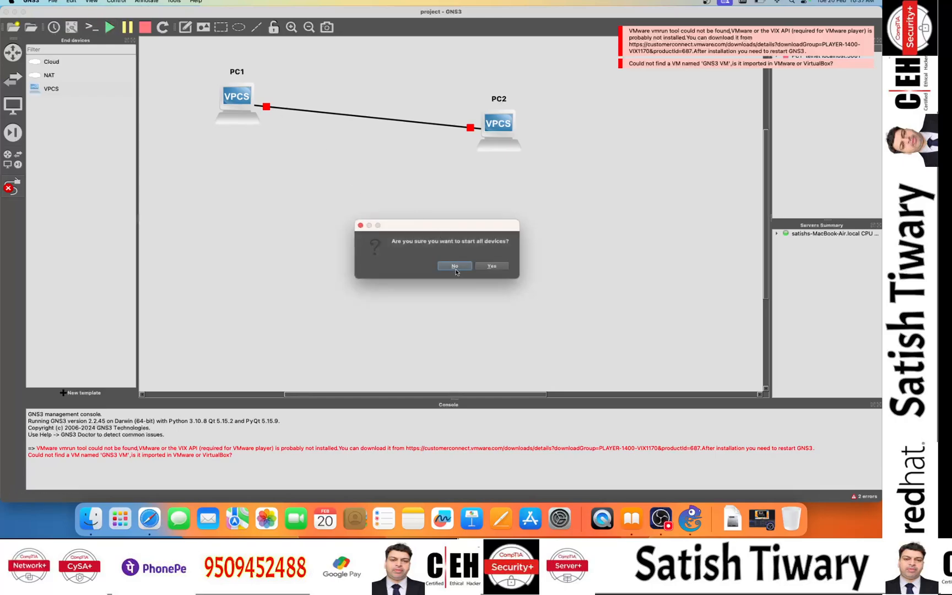
left_click(454, 266)
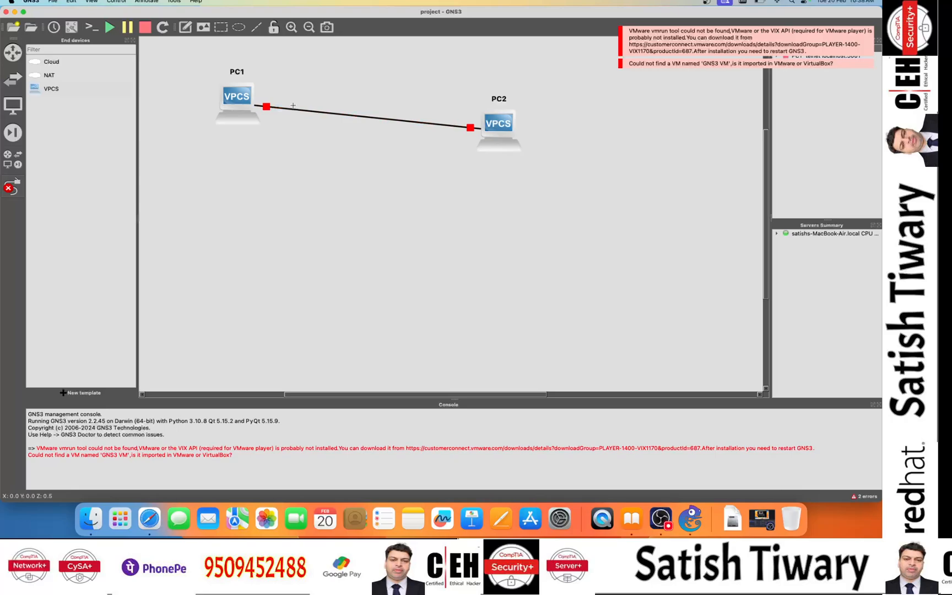
mouse_move(170, 44)
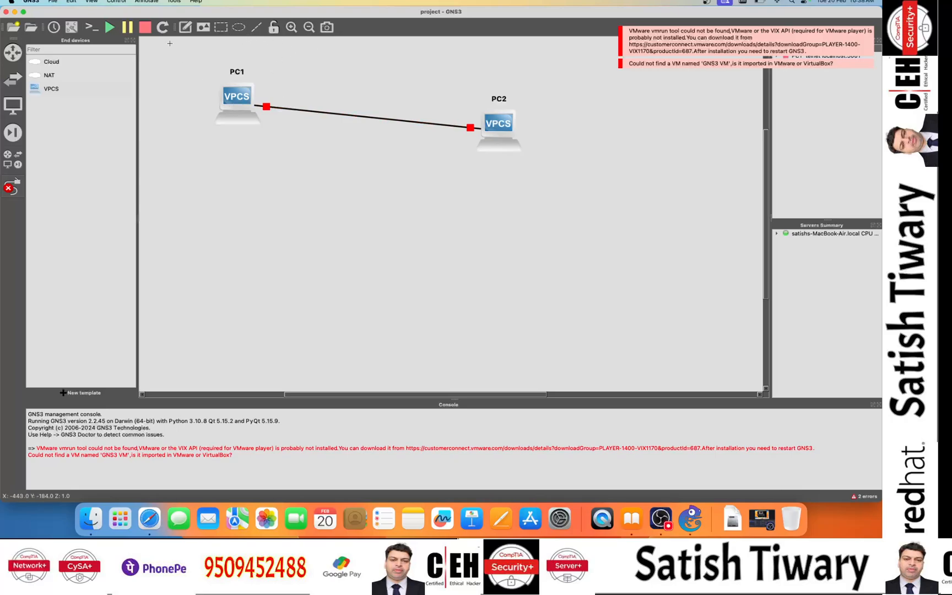
left_click(110, 26)
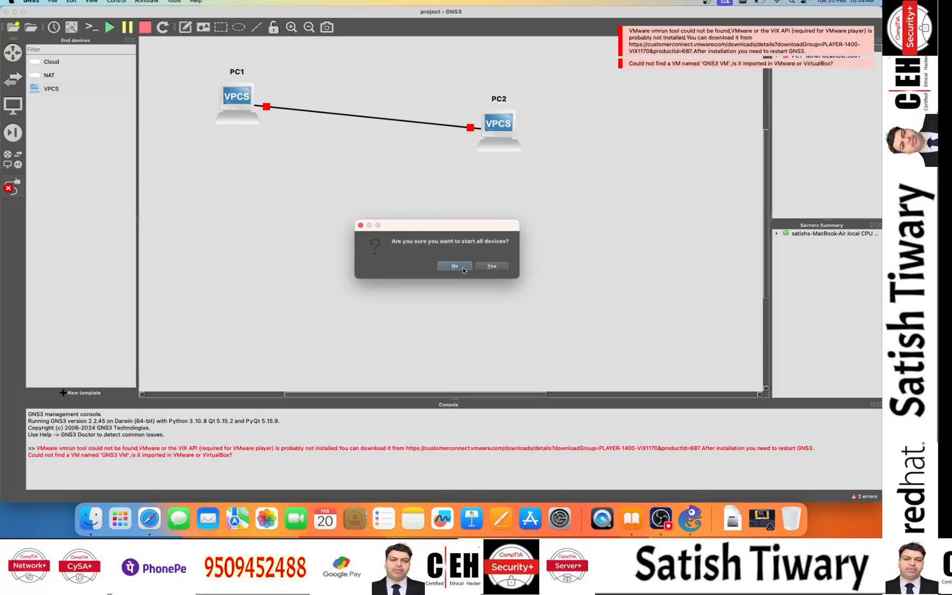
left_click(454, 266)
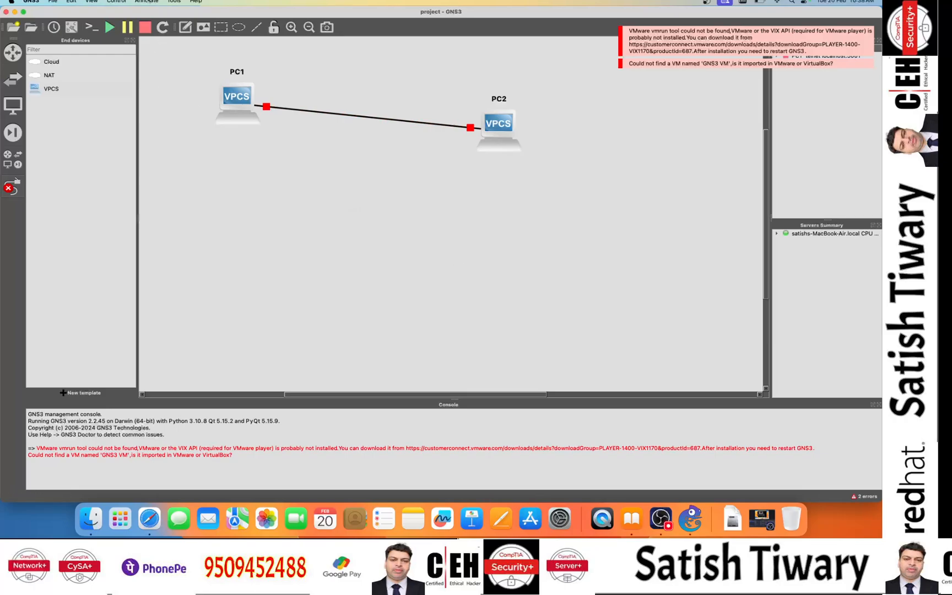
left_click(109, 27)
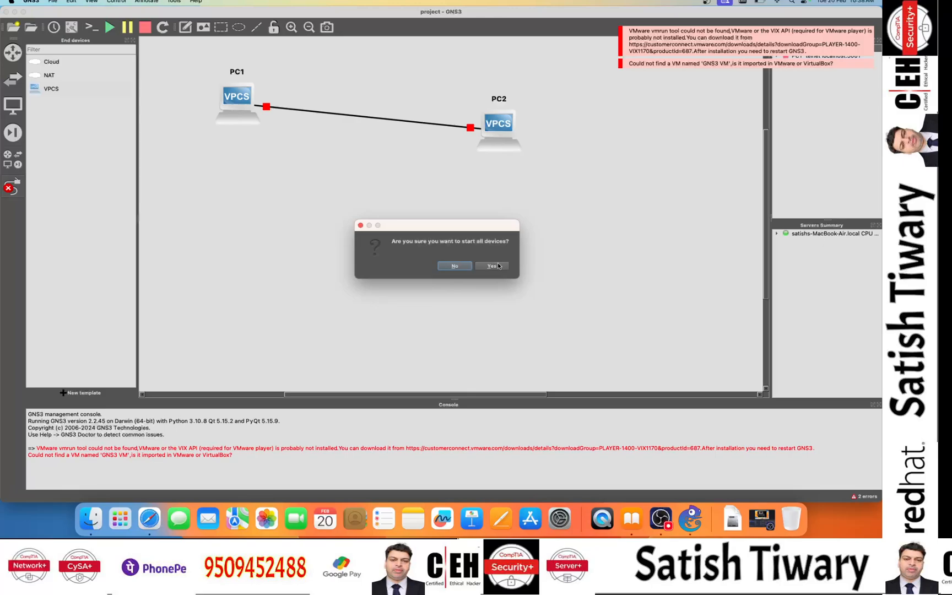
left_click(492, 266)
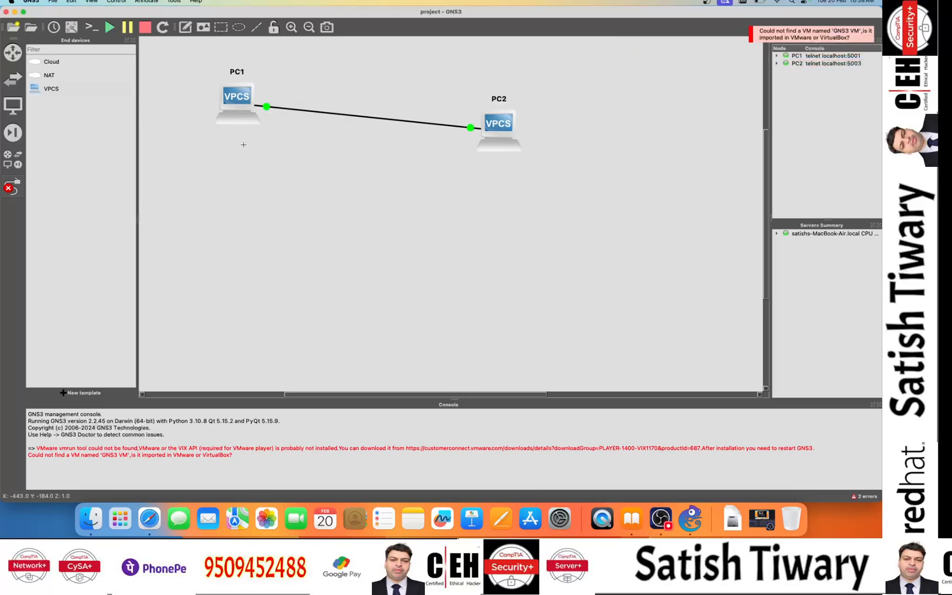
mouse_move(215, 137)
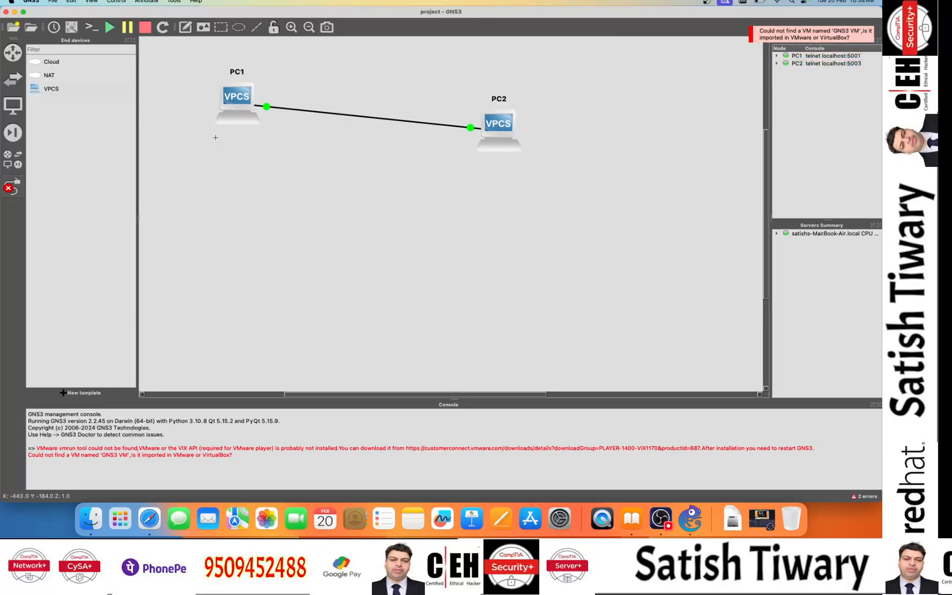
- Bring up the context menu for the running PC1 node on the GNS3 canvas
left_click(13, 186)
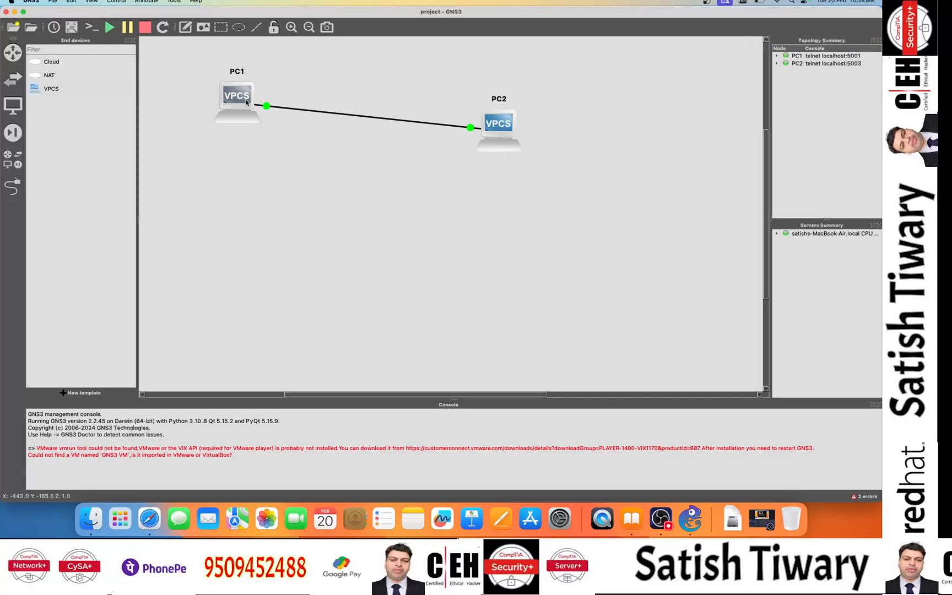
mouse_move(237, 96)
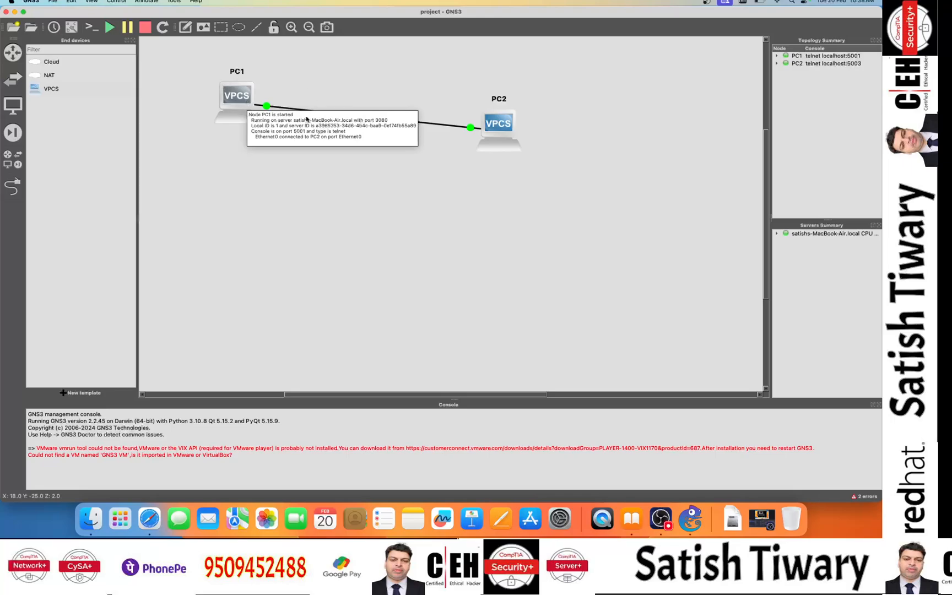
right_click(236, 95)
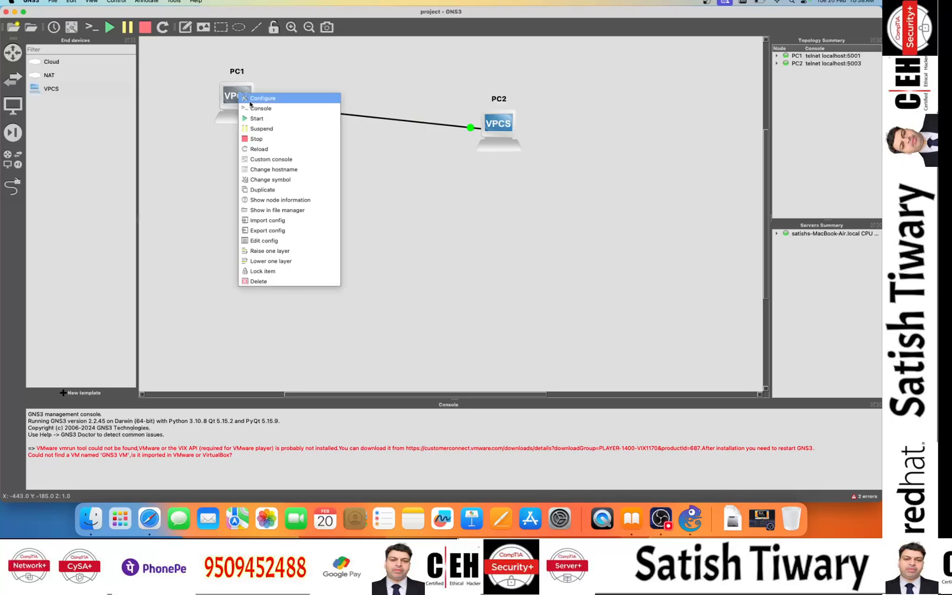
- Open PC1's telnet console, let GNS3 control Terminal, and centre it below the diagram
left_click(261, 108)
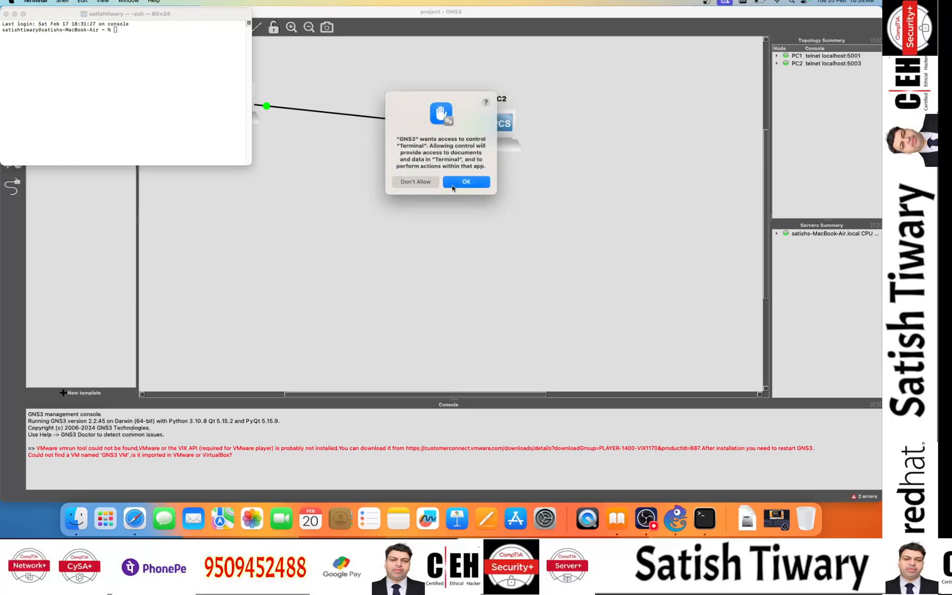
left_click(466, 182)
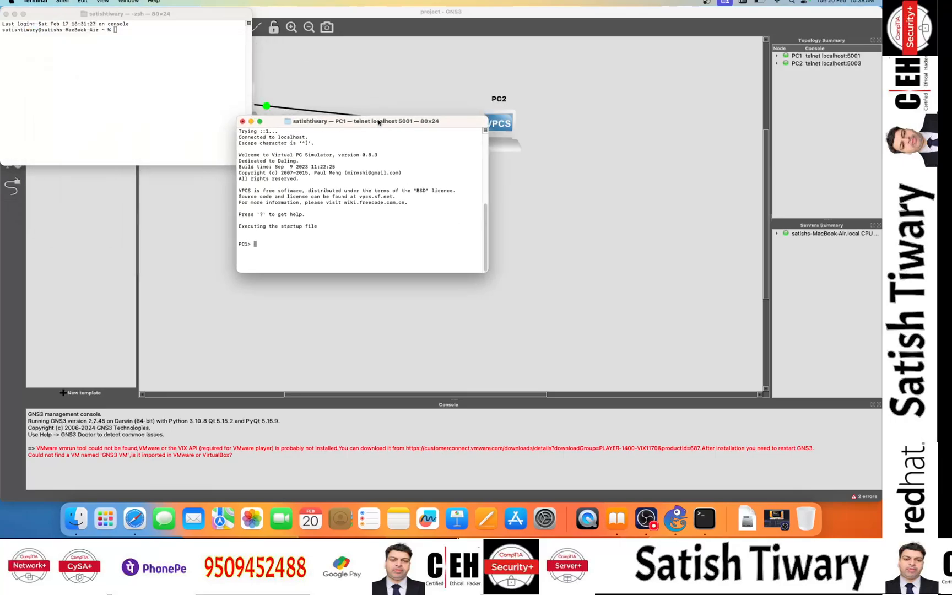
mouse_move(335, 227)
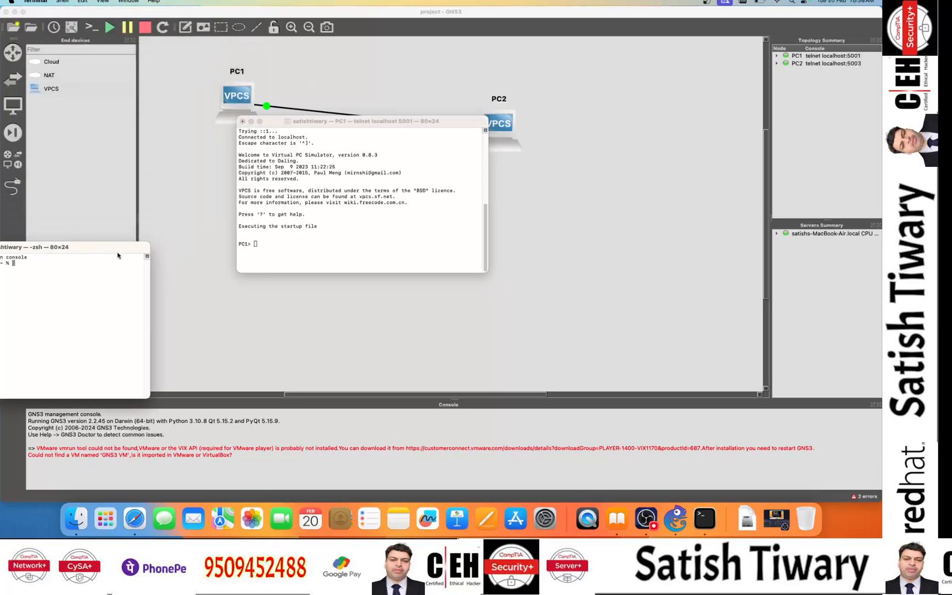
left_click_drag(363, 120, 429, 177)
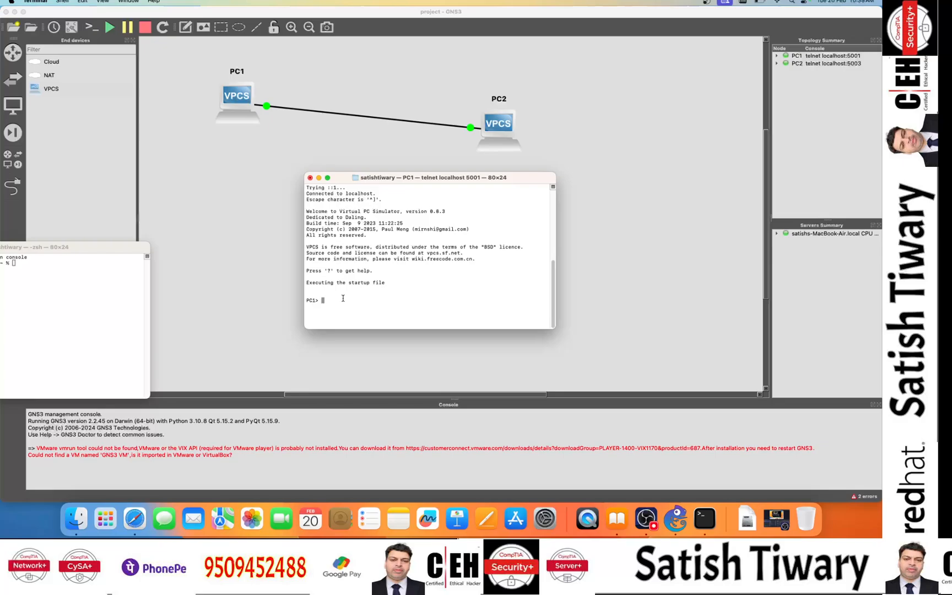
mouse_move(107, 252)
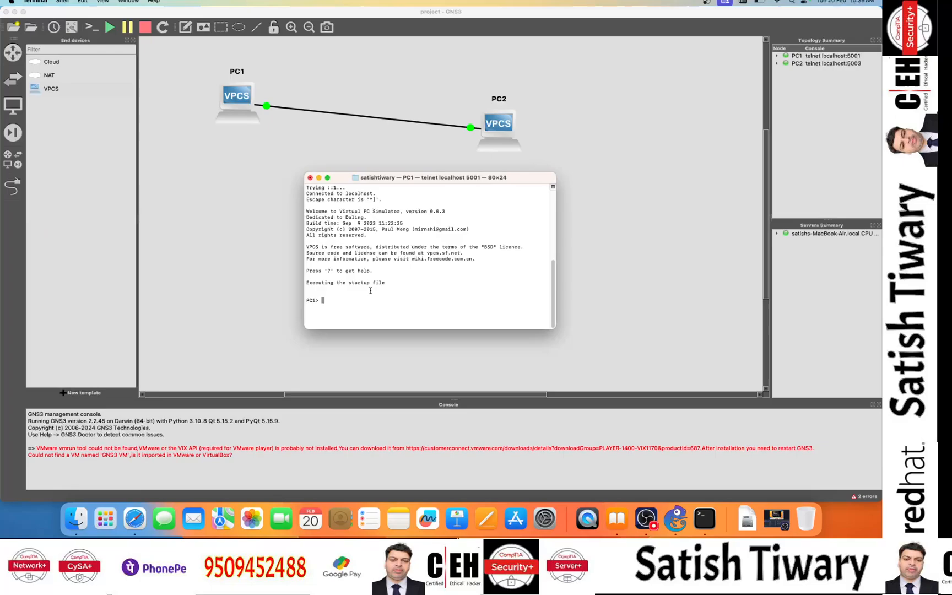
mouse_move(432, 268)
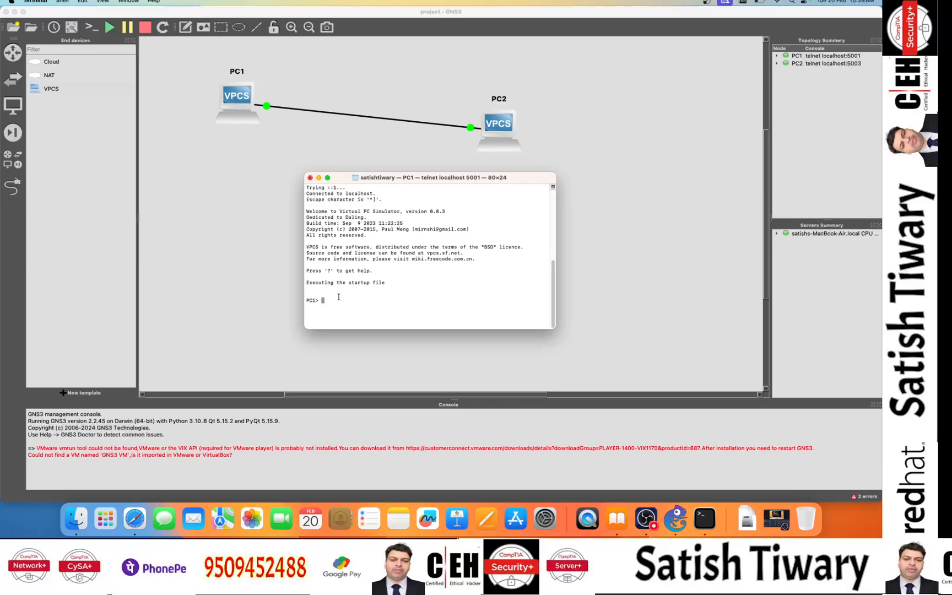
- Assign PC1 the address 1.0.0.1 with mask 255.0.0.0 in its VPCS console
type("ip")
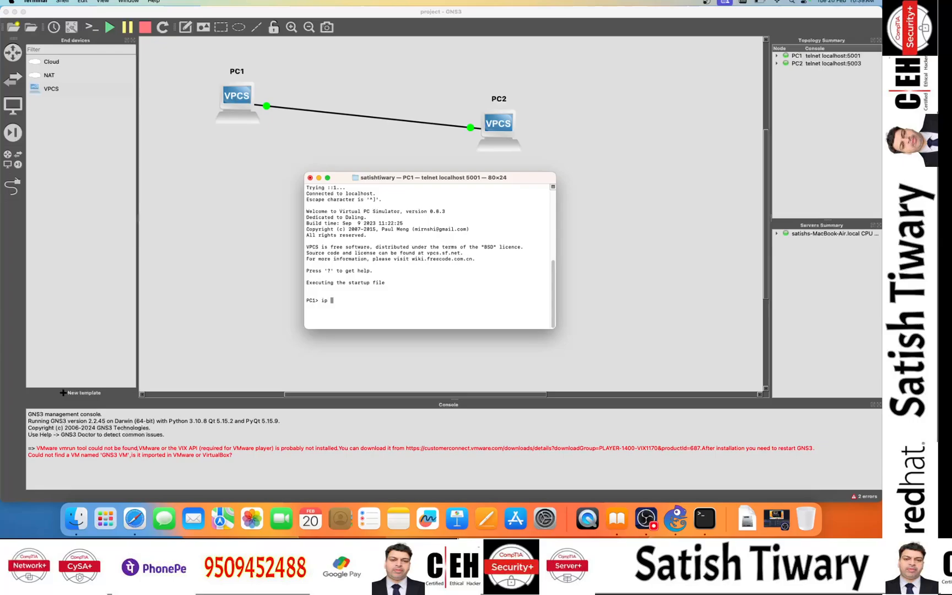
type("1.0.0")
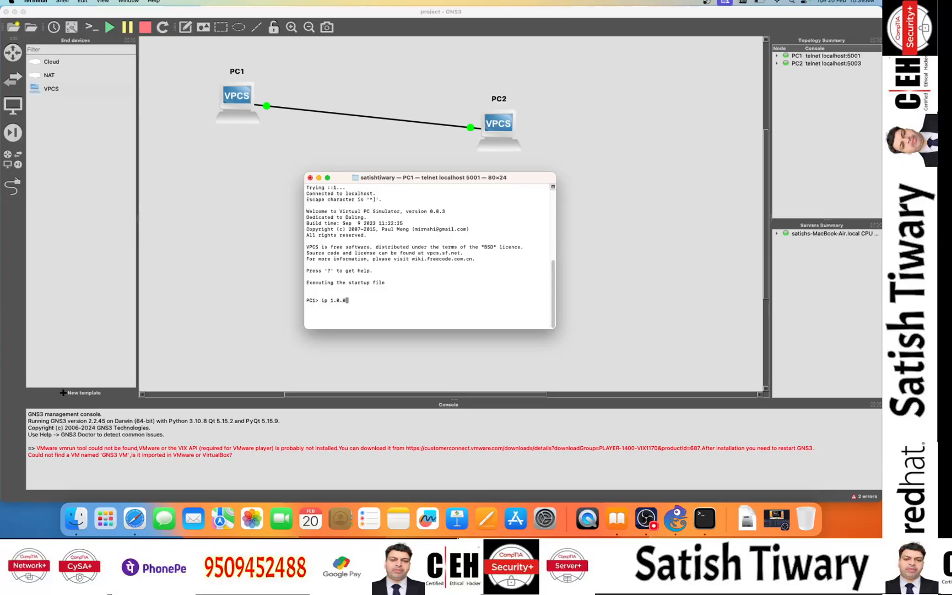
type("1")
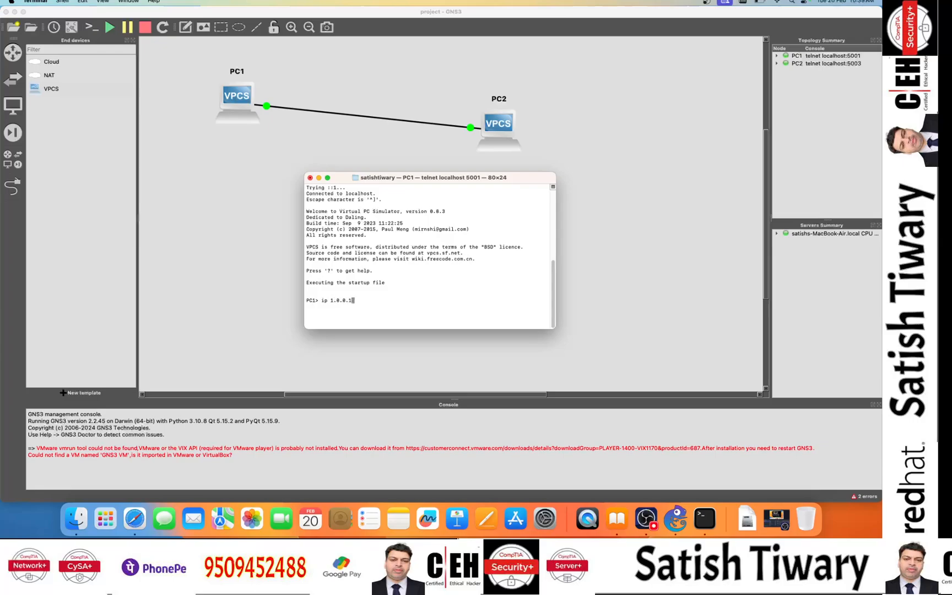
type("255.0.0.0")
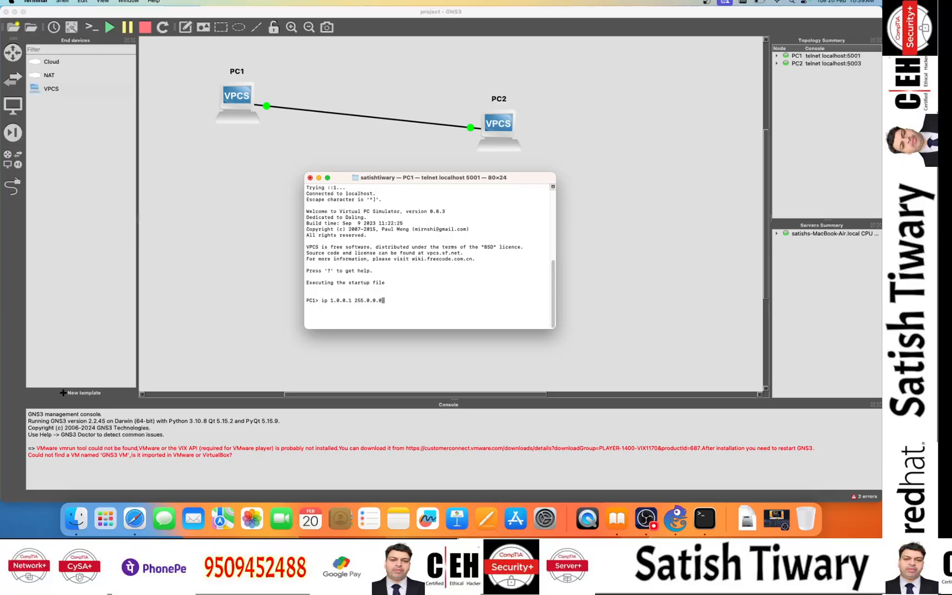
key("enter")
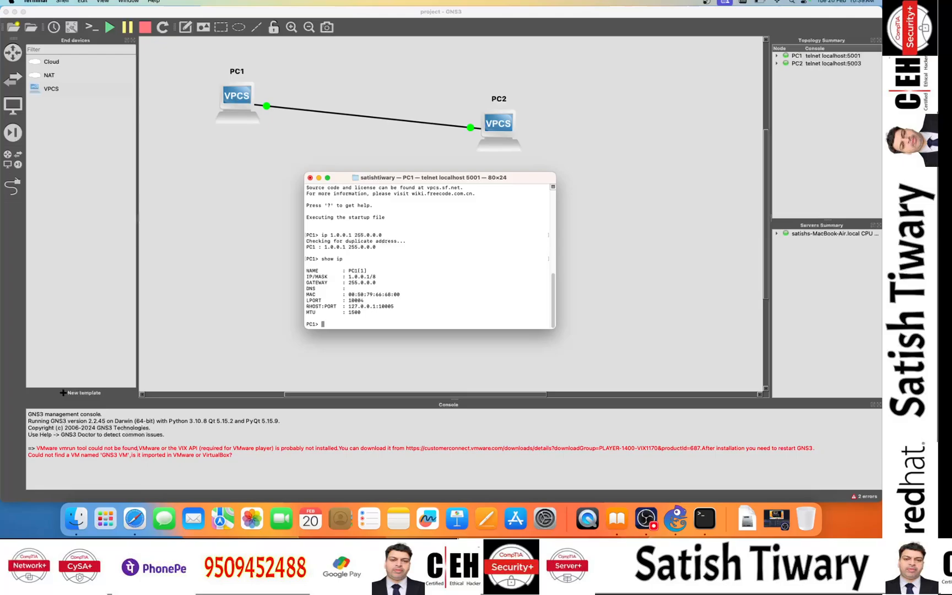
right_click(499, 123)
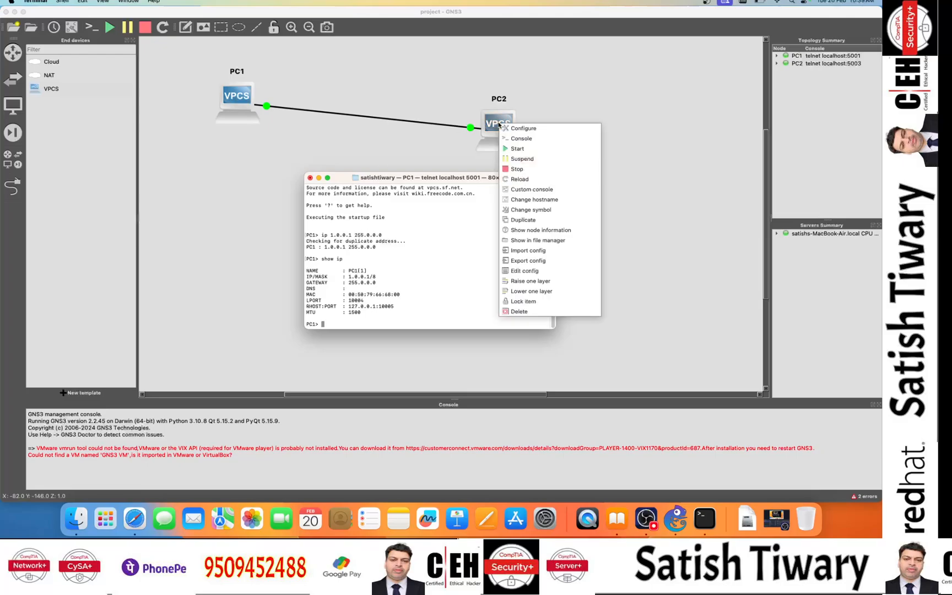
- Open PC2's console on port 5003 and arrange it beside PC1's console
left_click(521, 138)
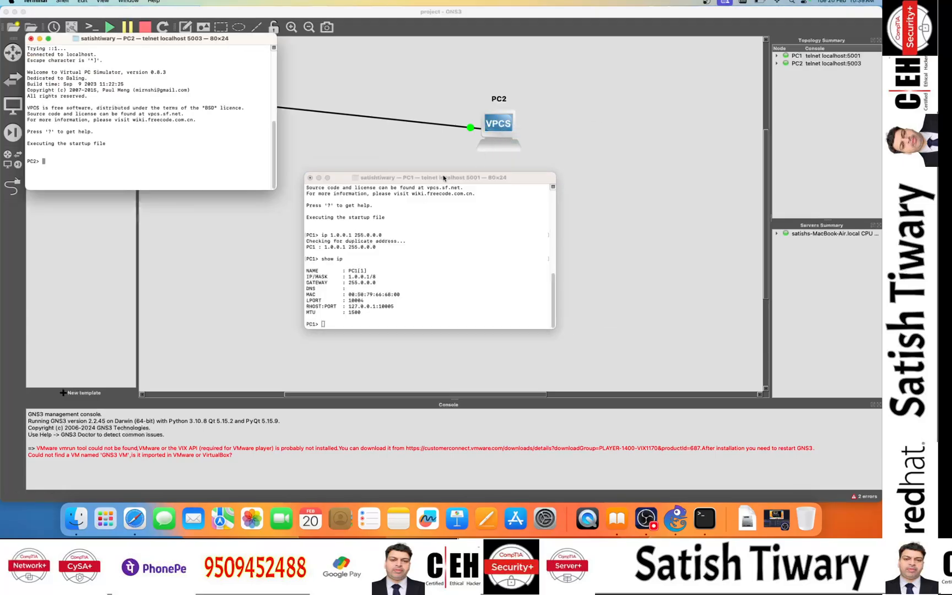
left_click_drag(149, 38, 164, 133)
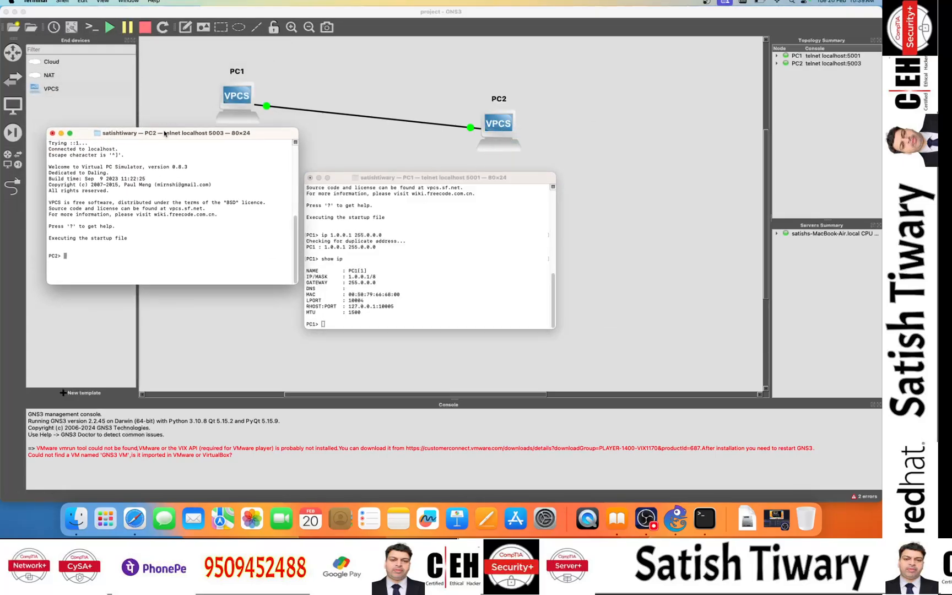
left_click_drag(170, 132, 638, 180)
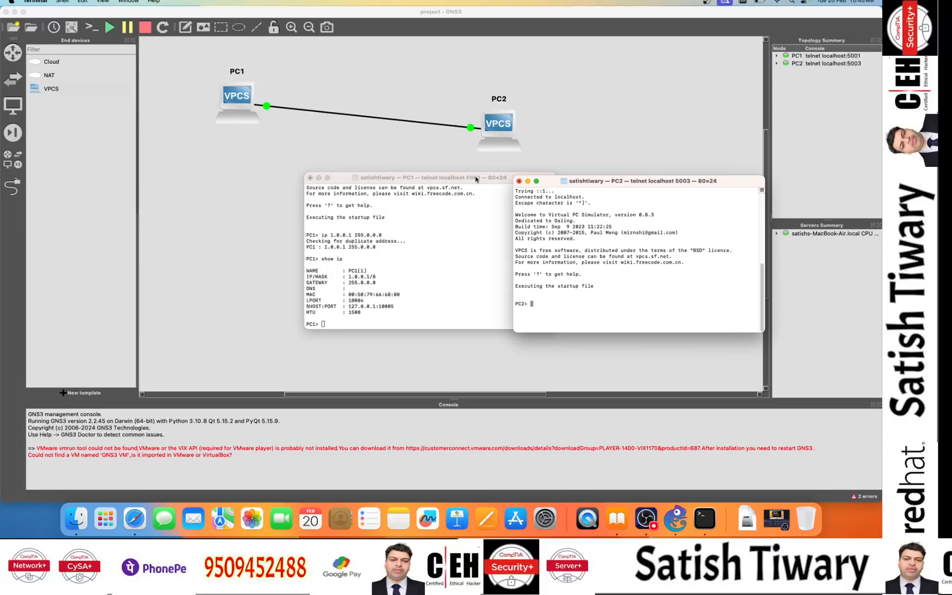
left_click_drag(425, 177, 294, 171)
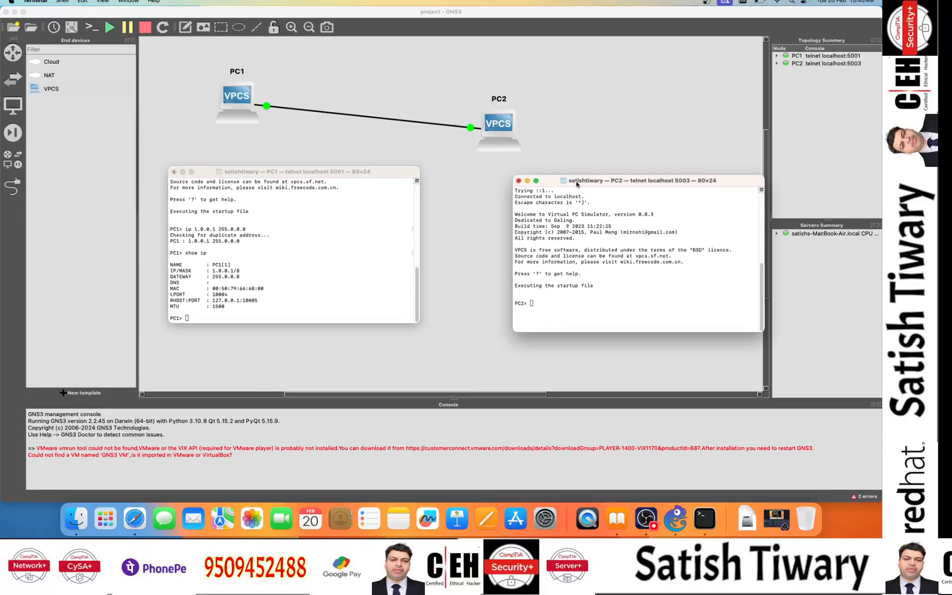
left_click_drag(638, 180, 577, 168)
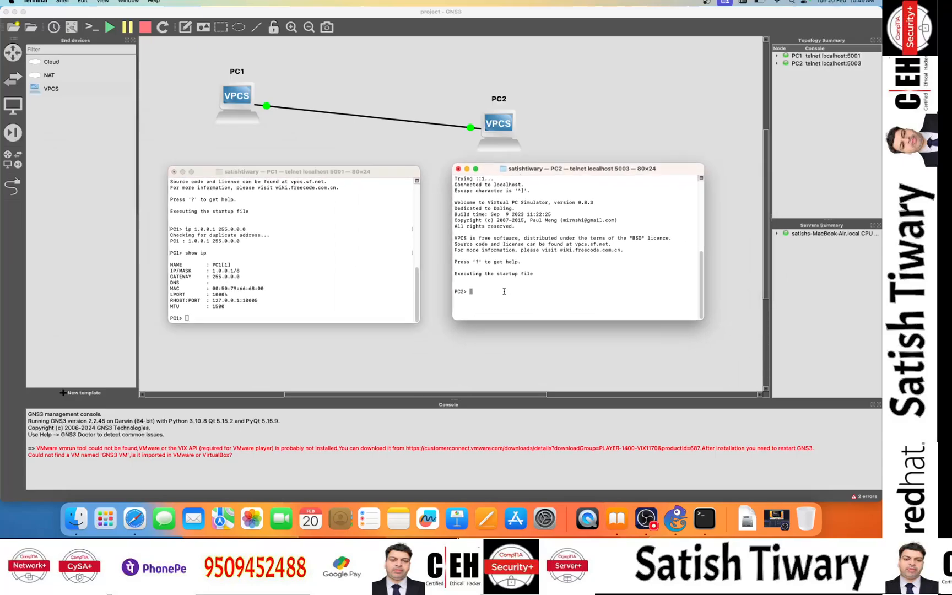
- Give PC2 the address 1.0.0.100 with mask 255.0.0.0 and check it with show ip
type("ip")
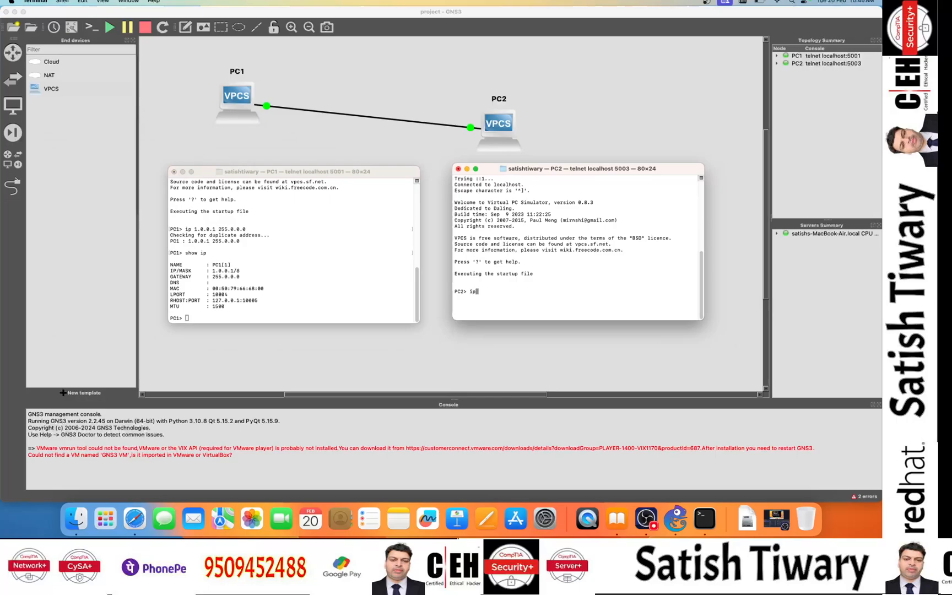
type("\" \"")
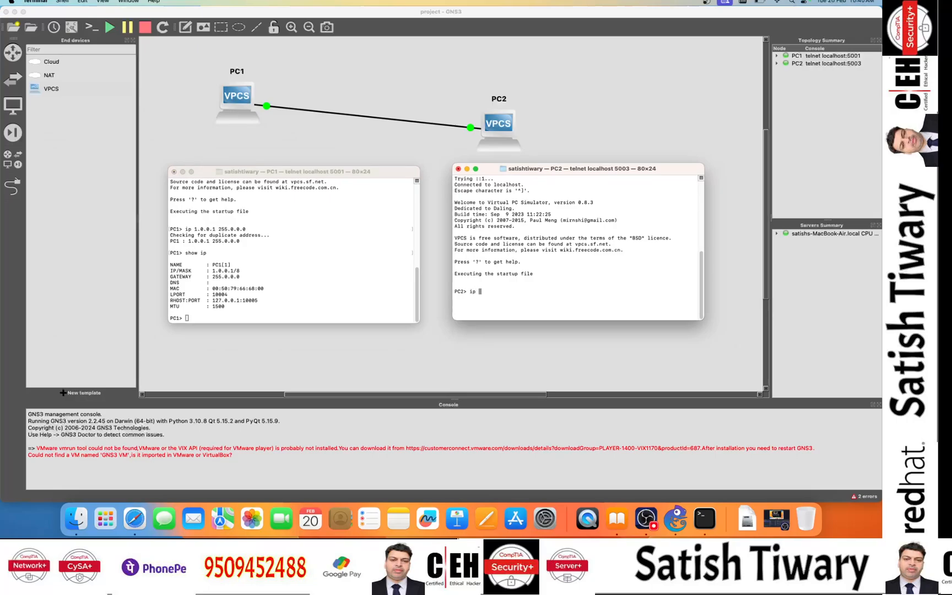
type("1")
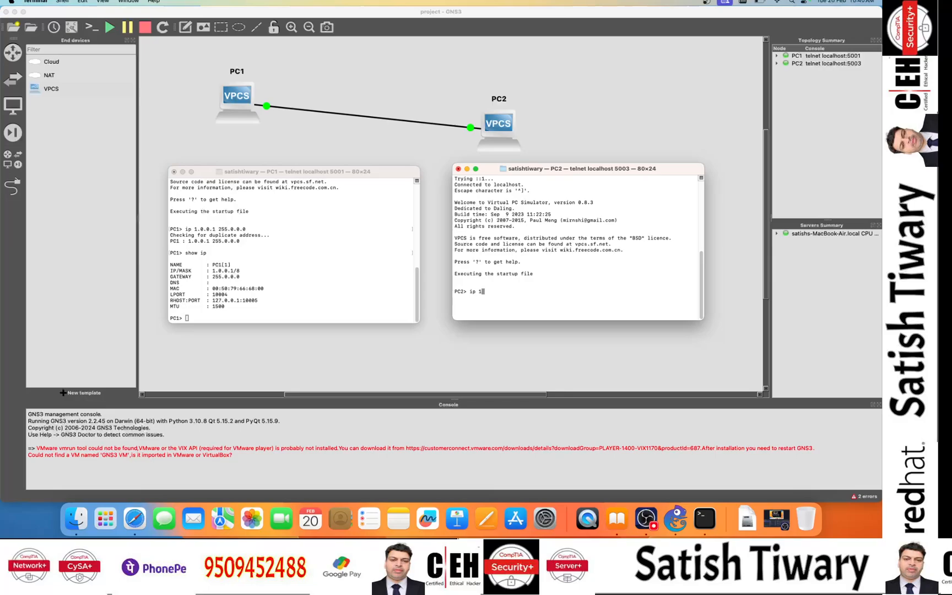
type(".0.0.100 2")
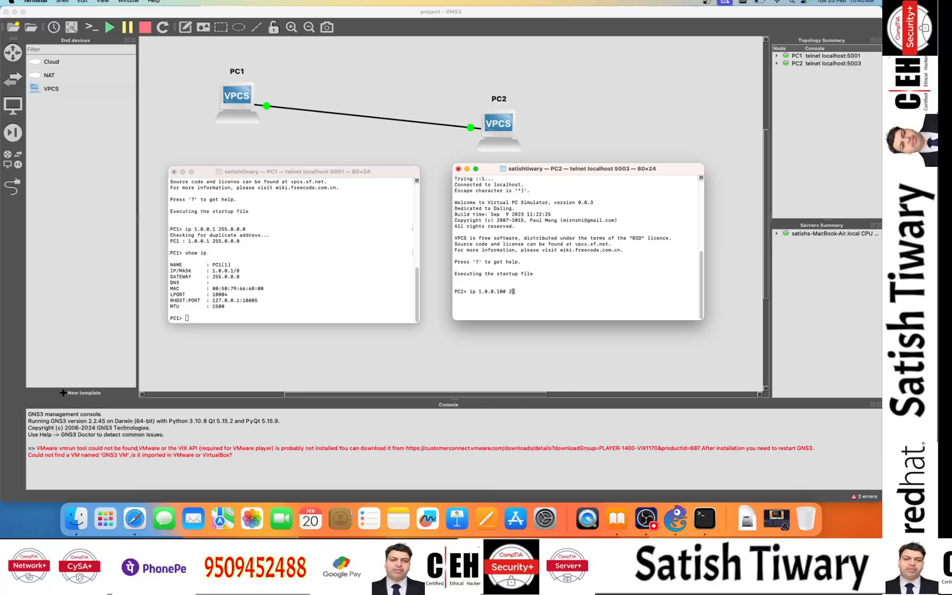
type("55.0.0.0")
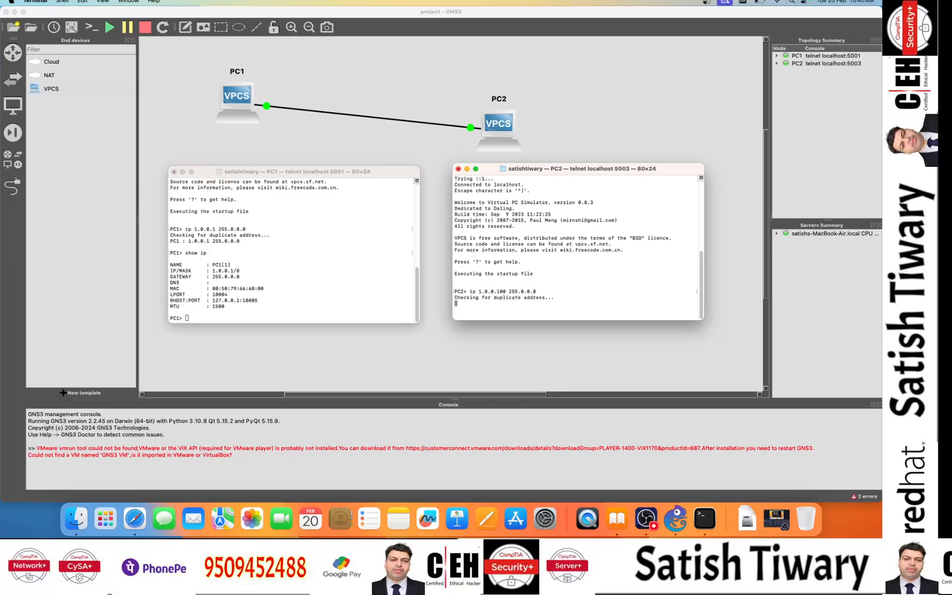
type("s")
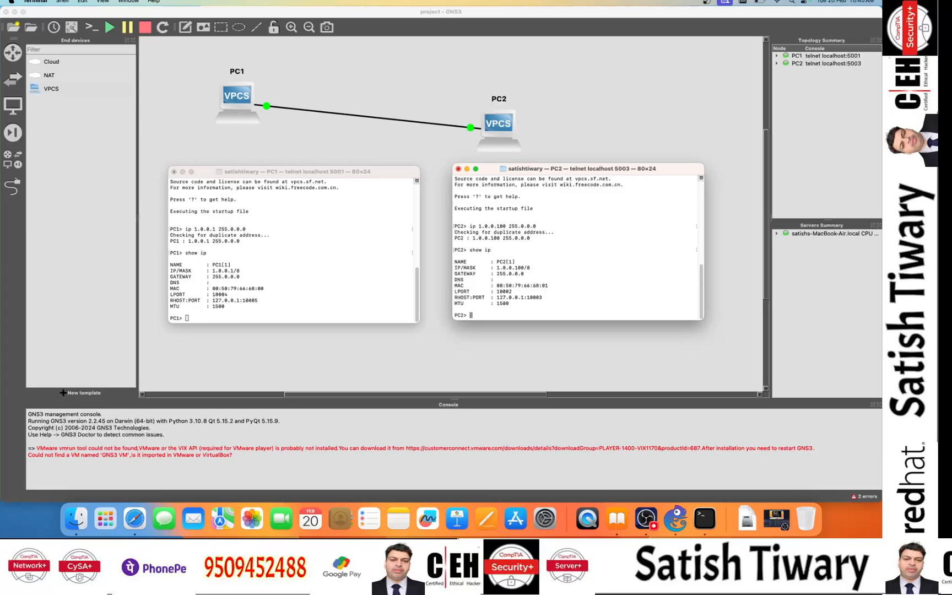
type("pi")
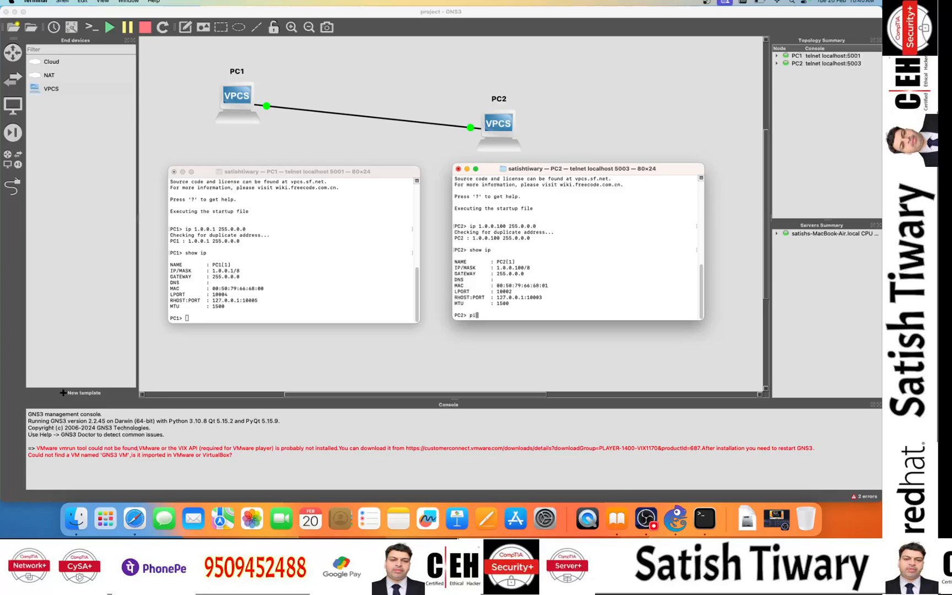
- Enter 'ping 1.0.0.1' at PC2's VPCS prompt to target PC1
type("ng 1")
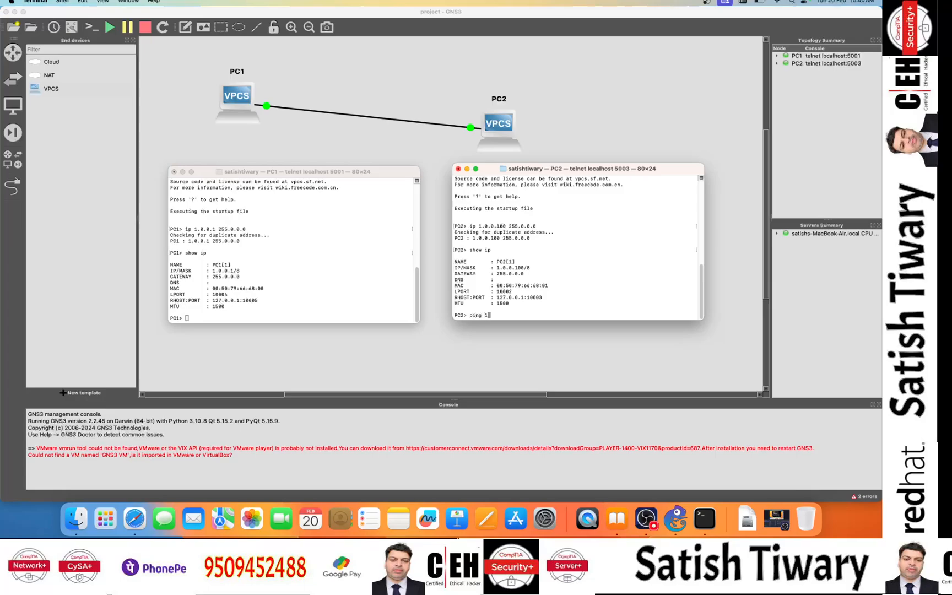
type(".0.0.")
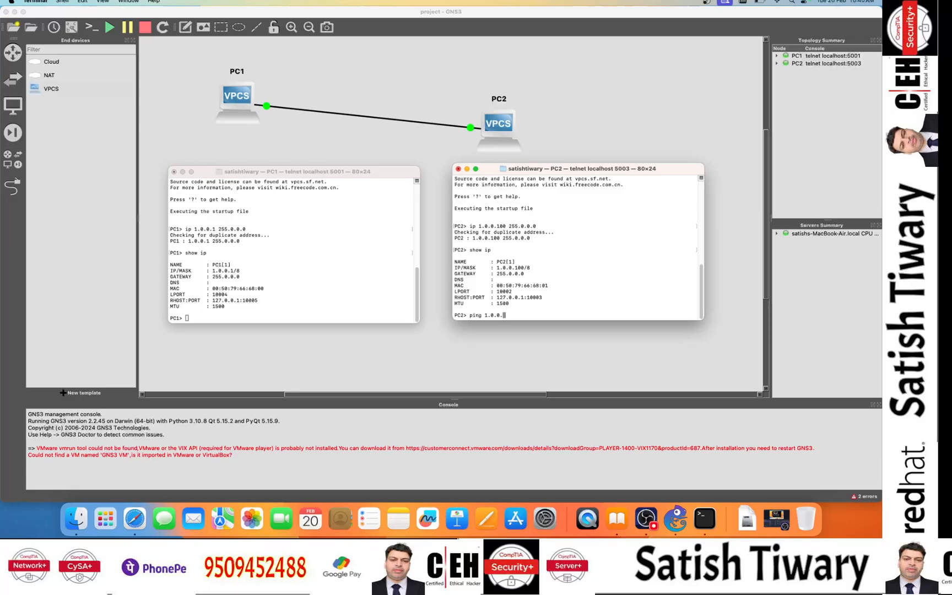
type("1")
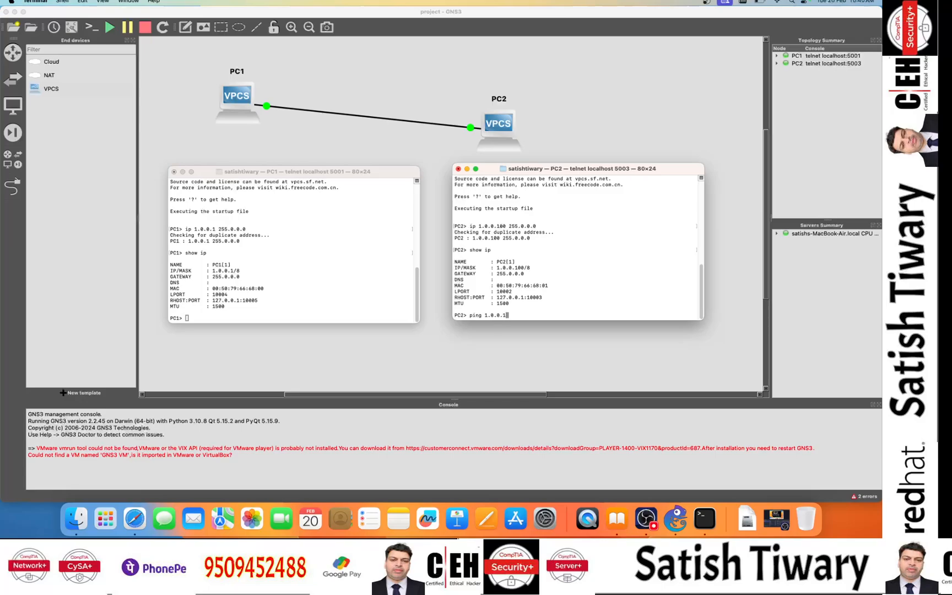